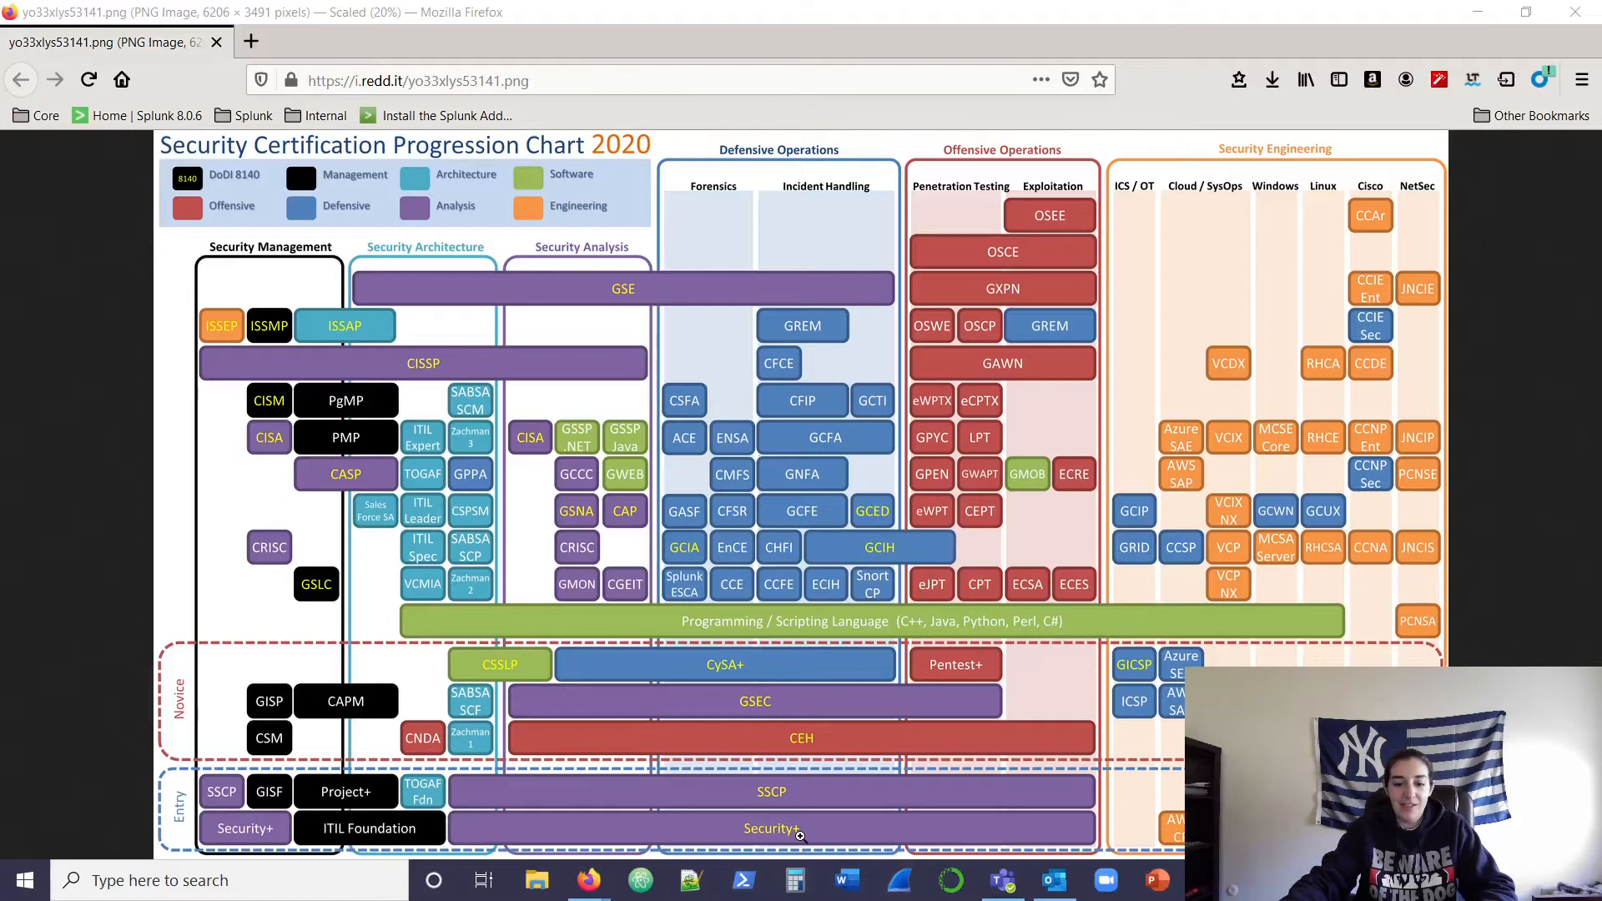
pyautogui.moveTo(838, 836)
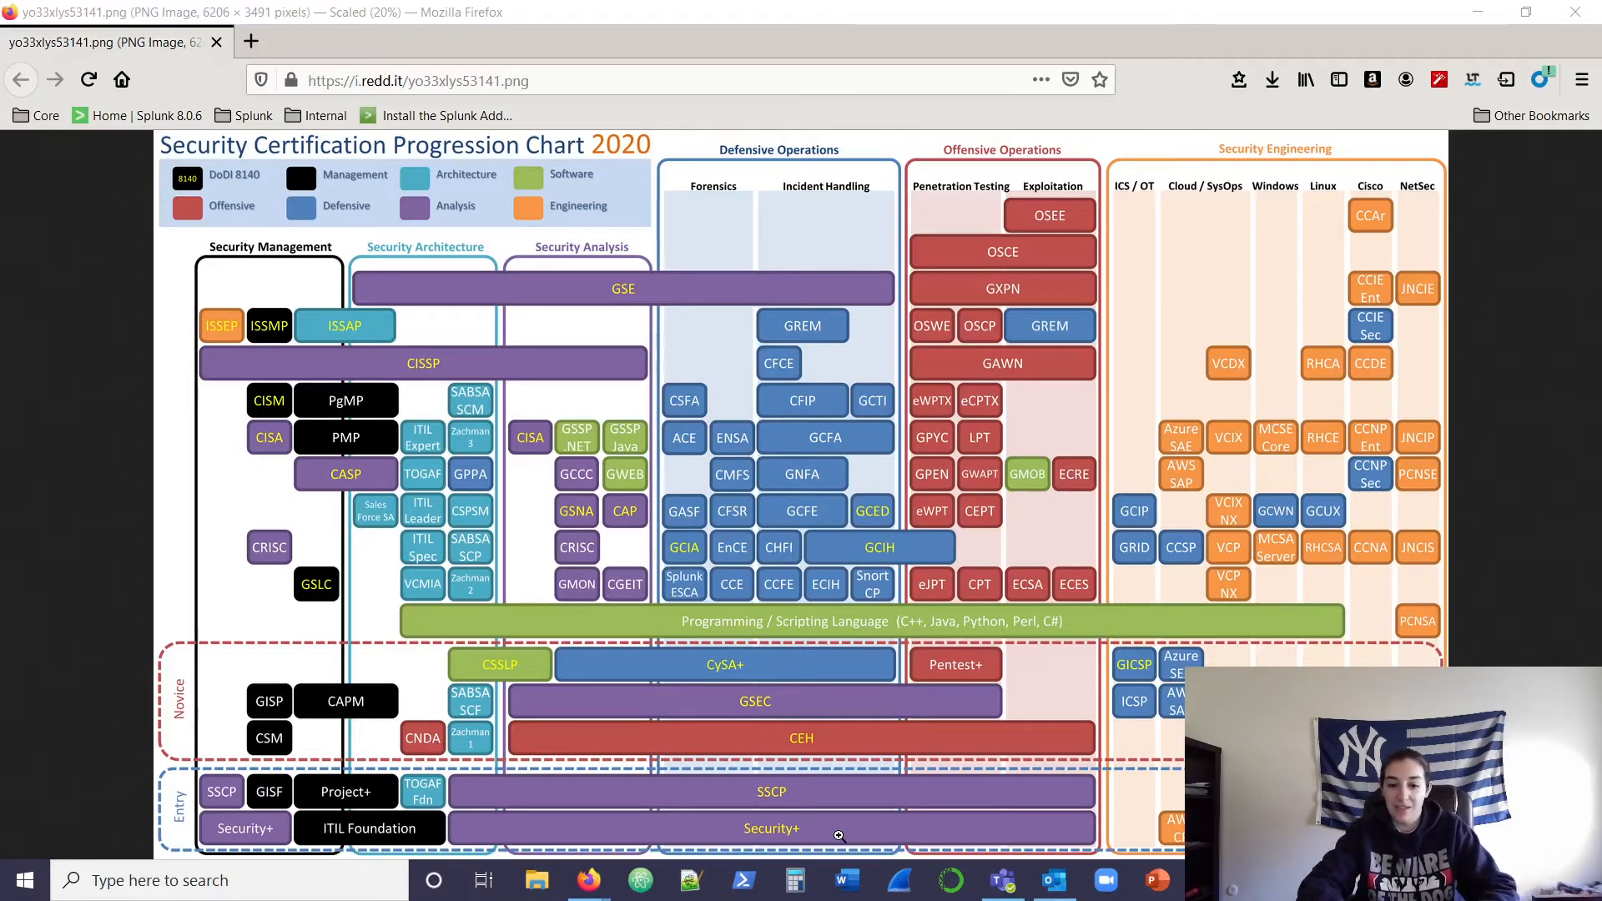
pyautogui.moveTo(907, 827)
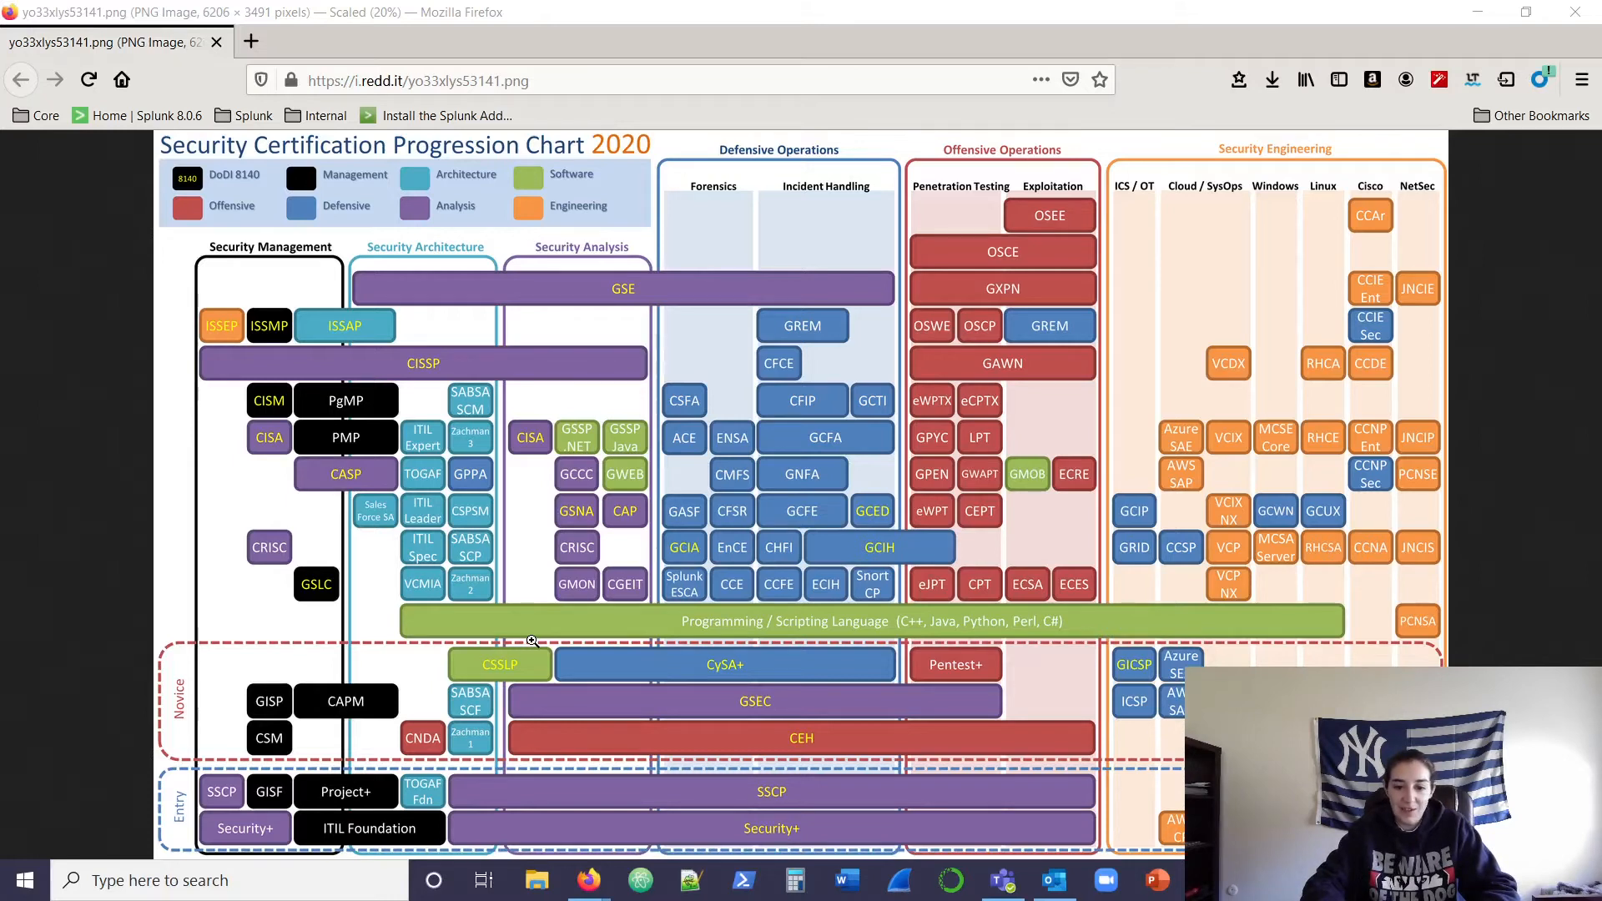
pyautogui.moveTo(807, 715)
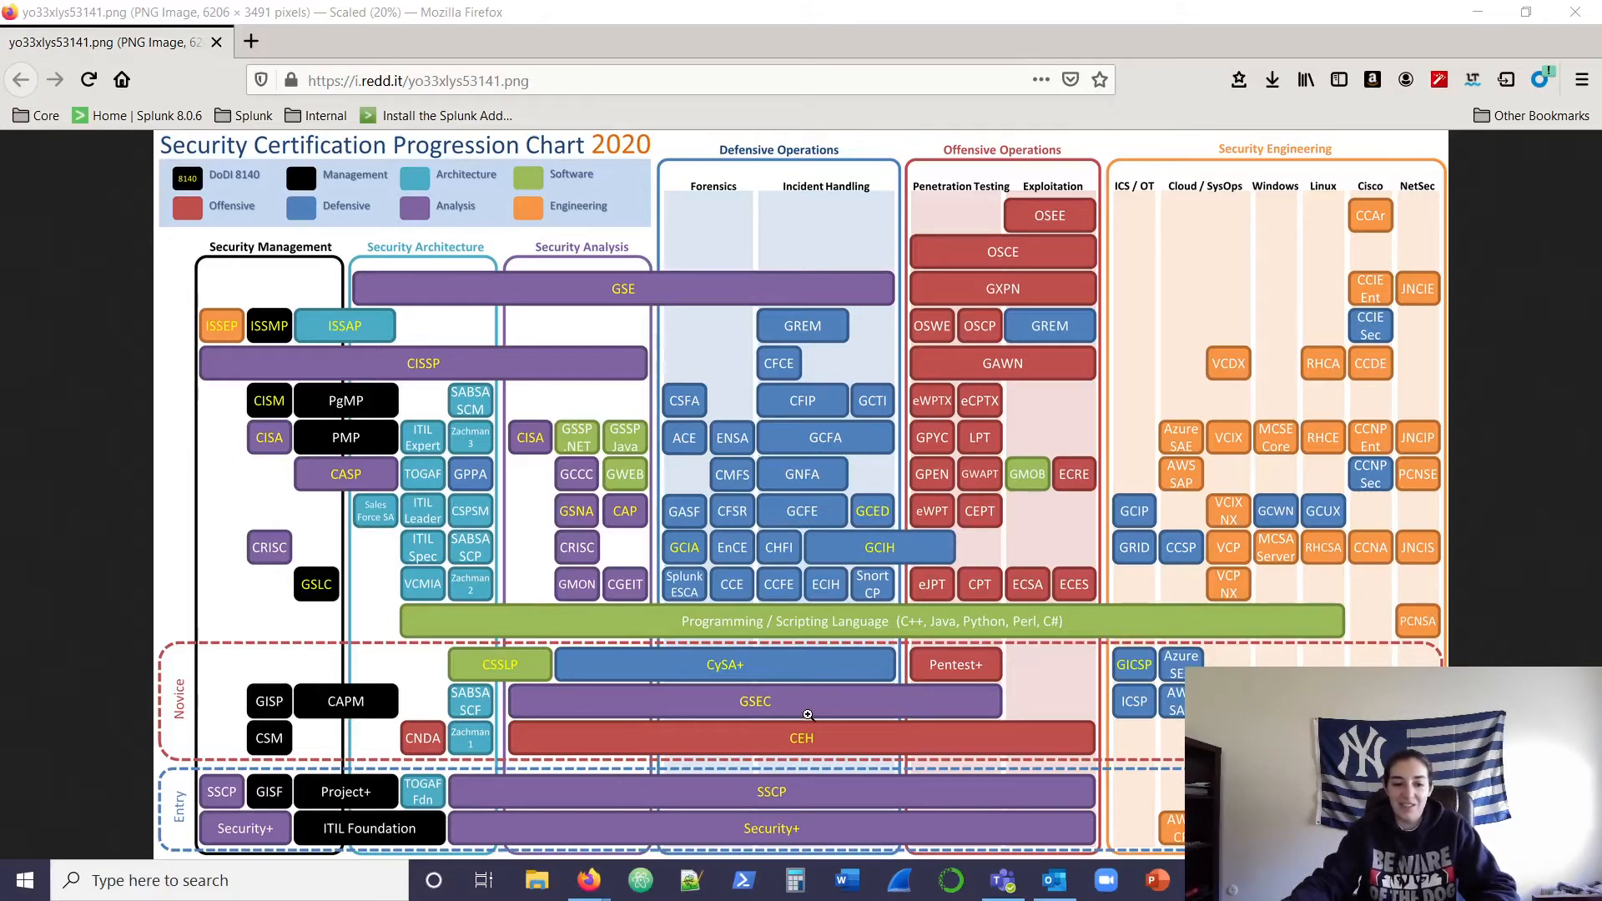
pyautogui.moveTo(826, 737)
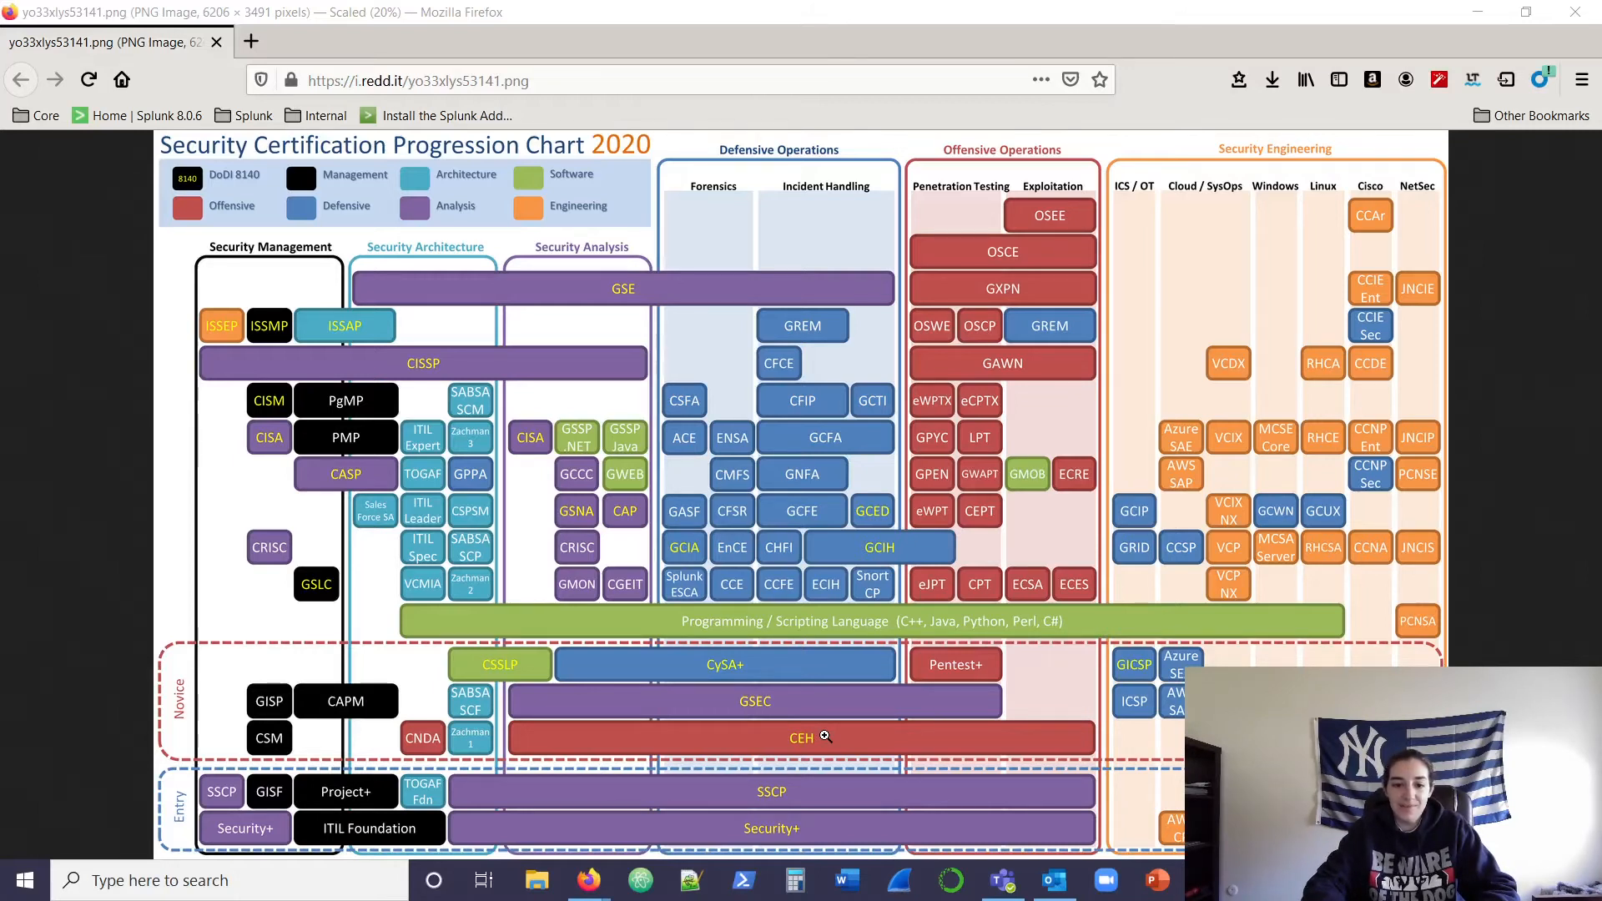
pyautogui.moveTo(838, 520)
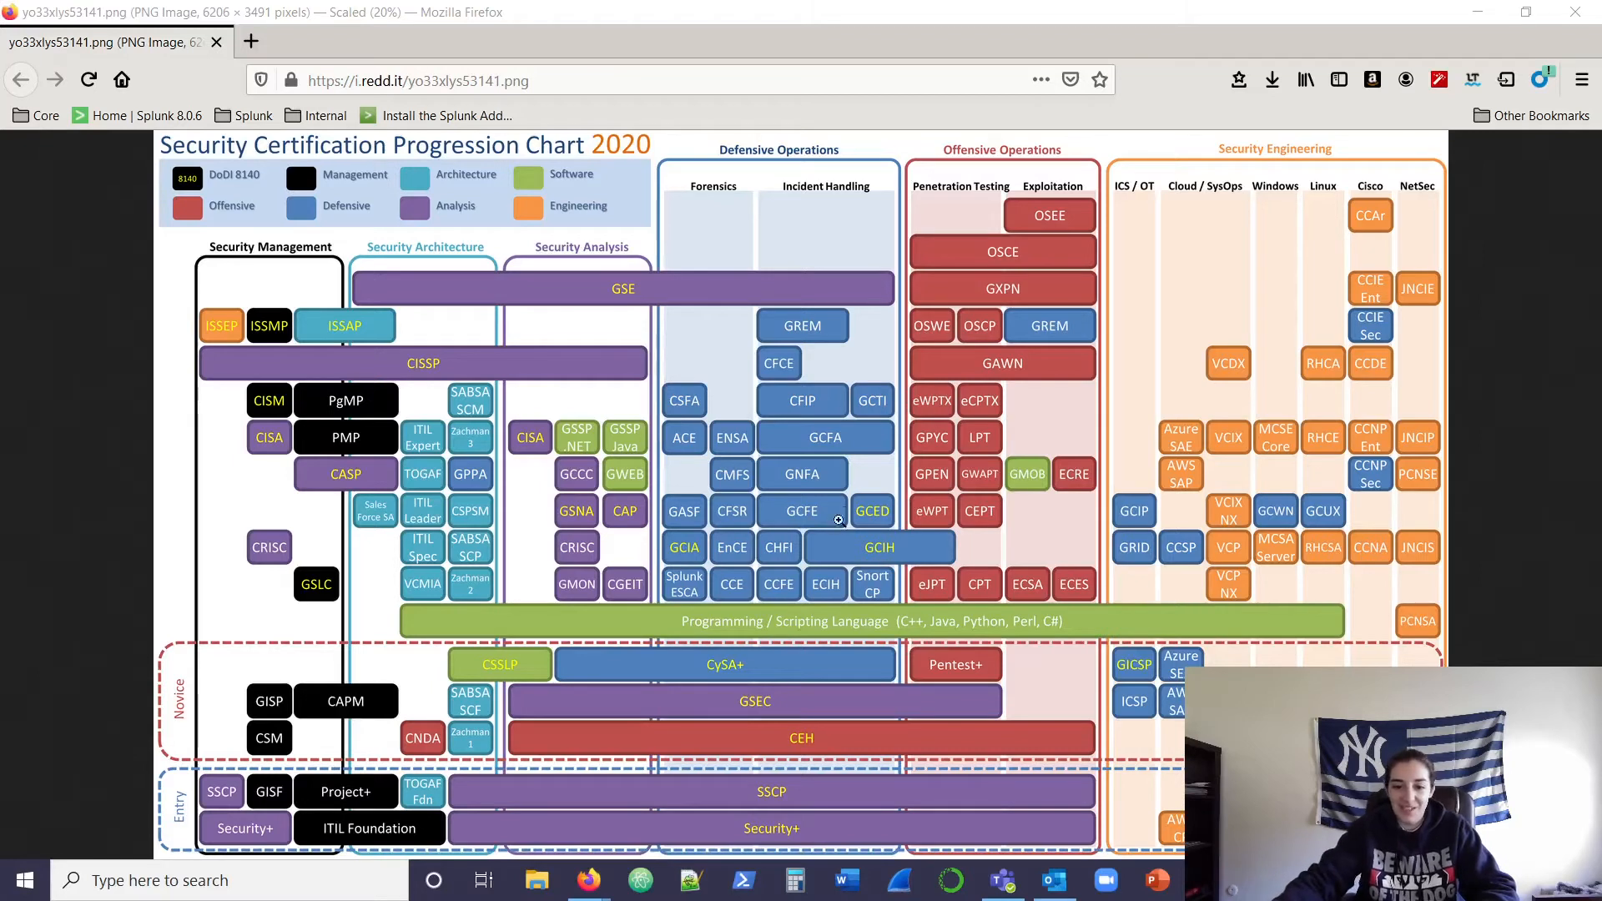
pyautogui.moveTo(821, 501)
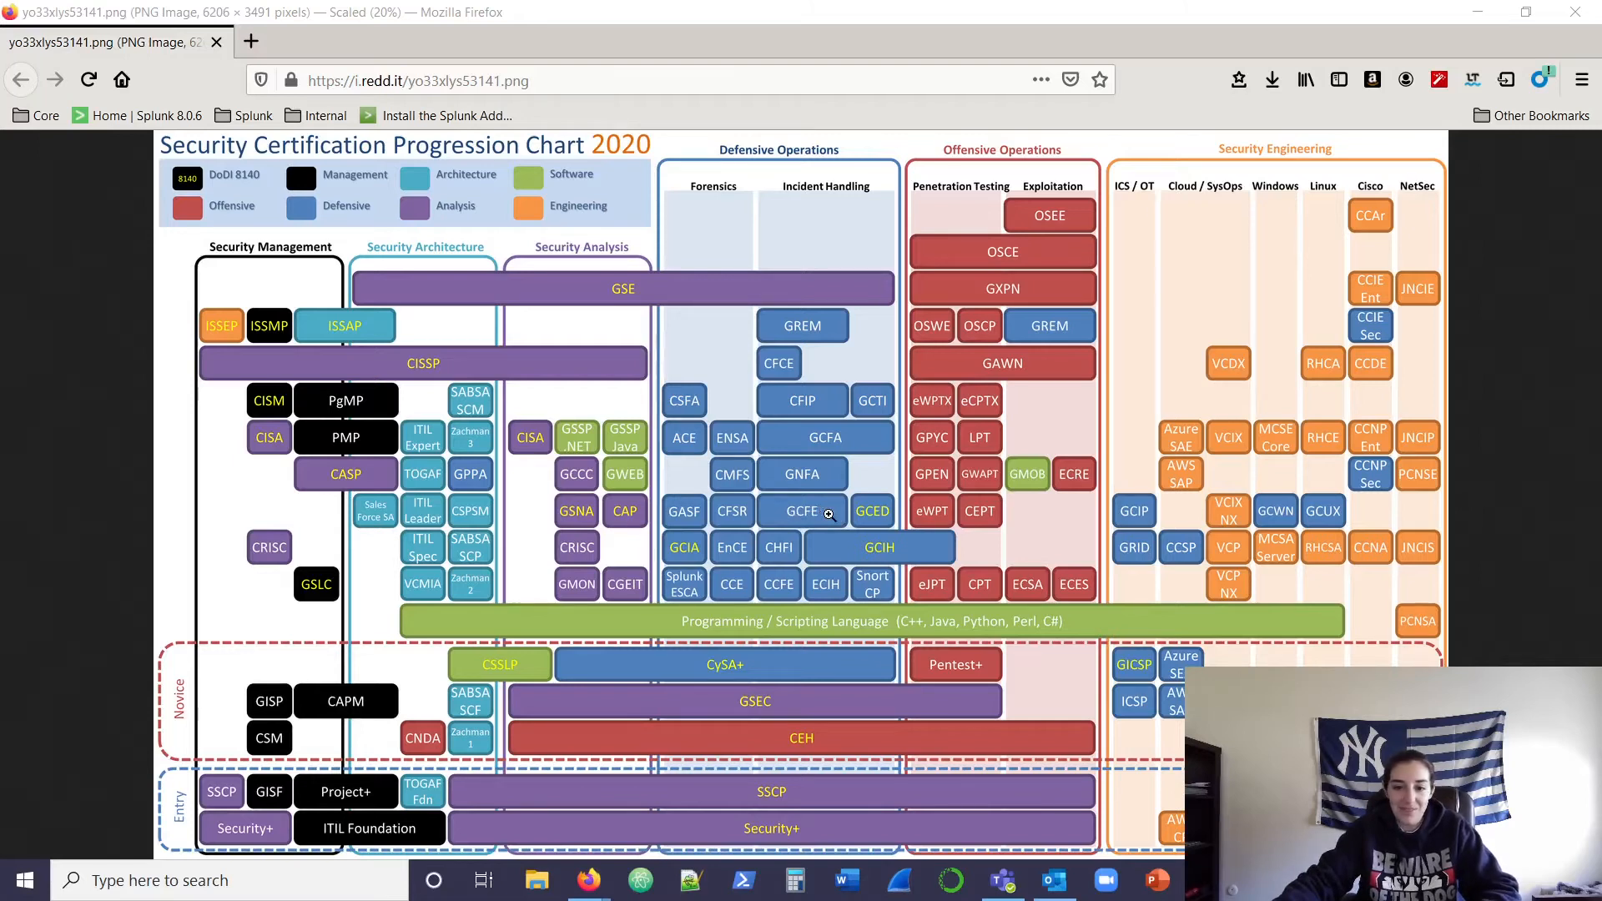
pyautogui.moveTo(829, 513)
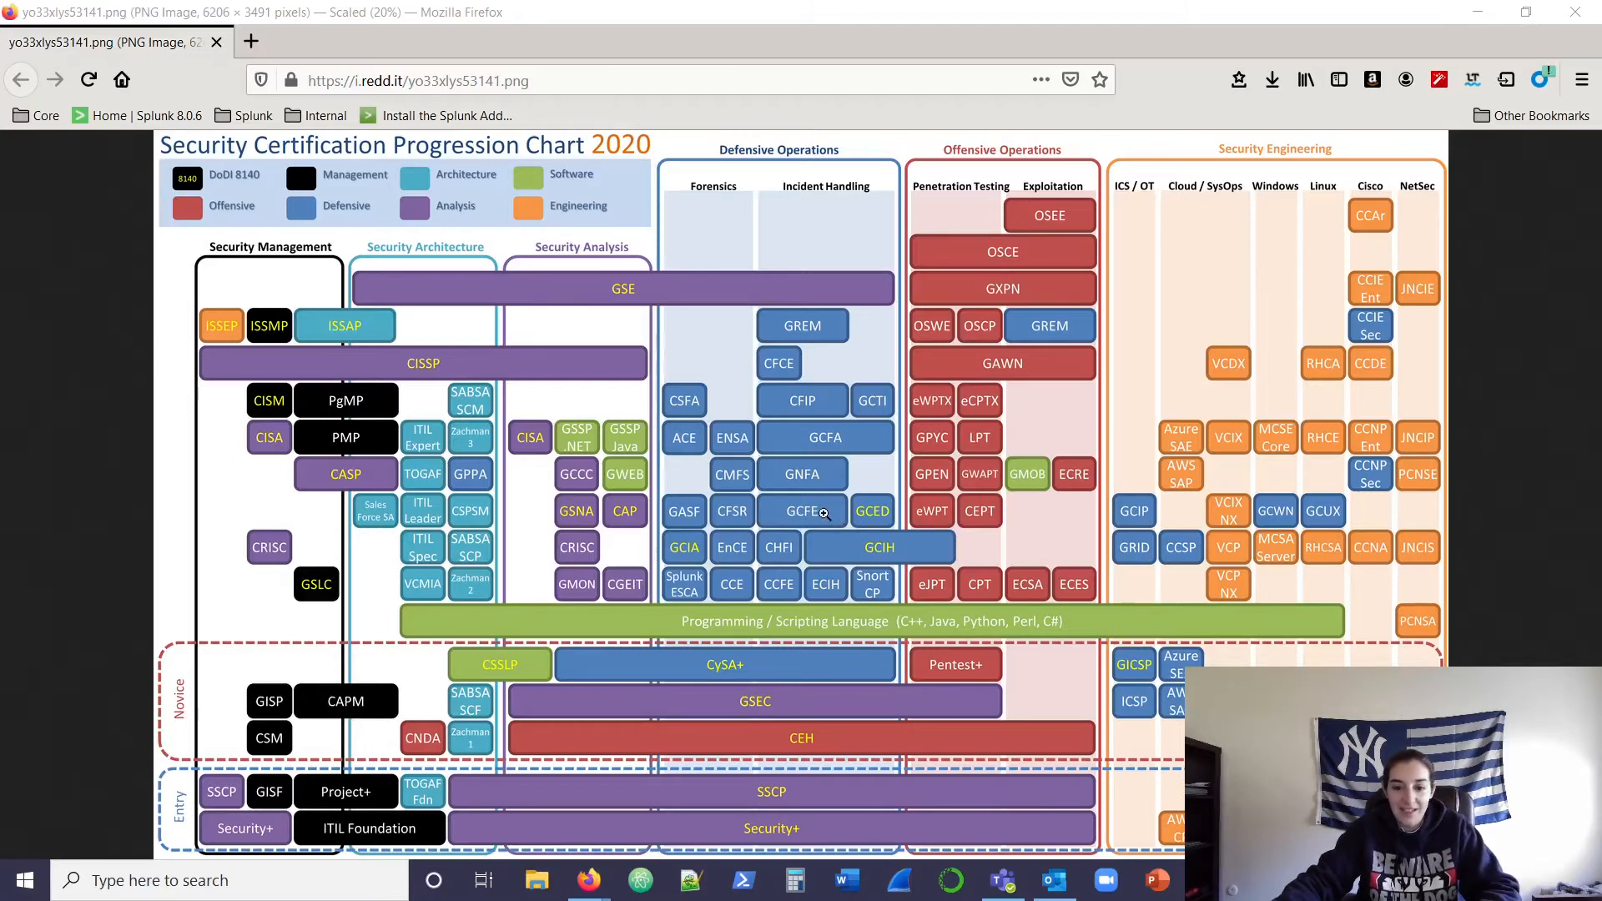
pyautogui.moveTo(817, 515)
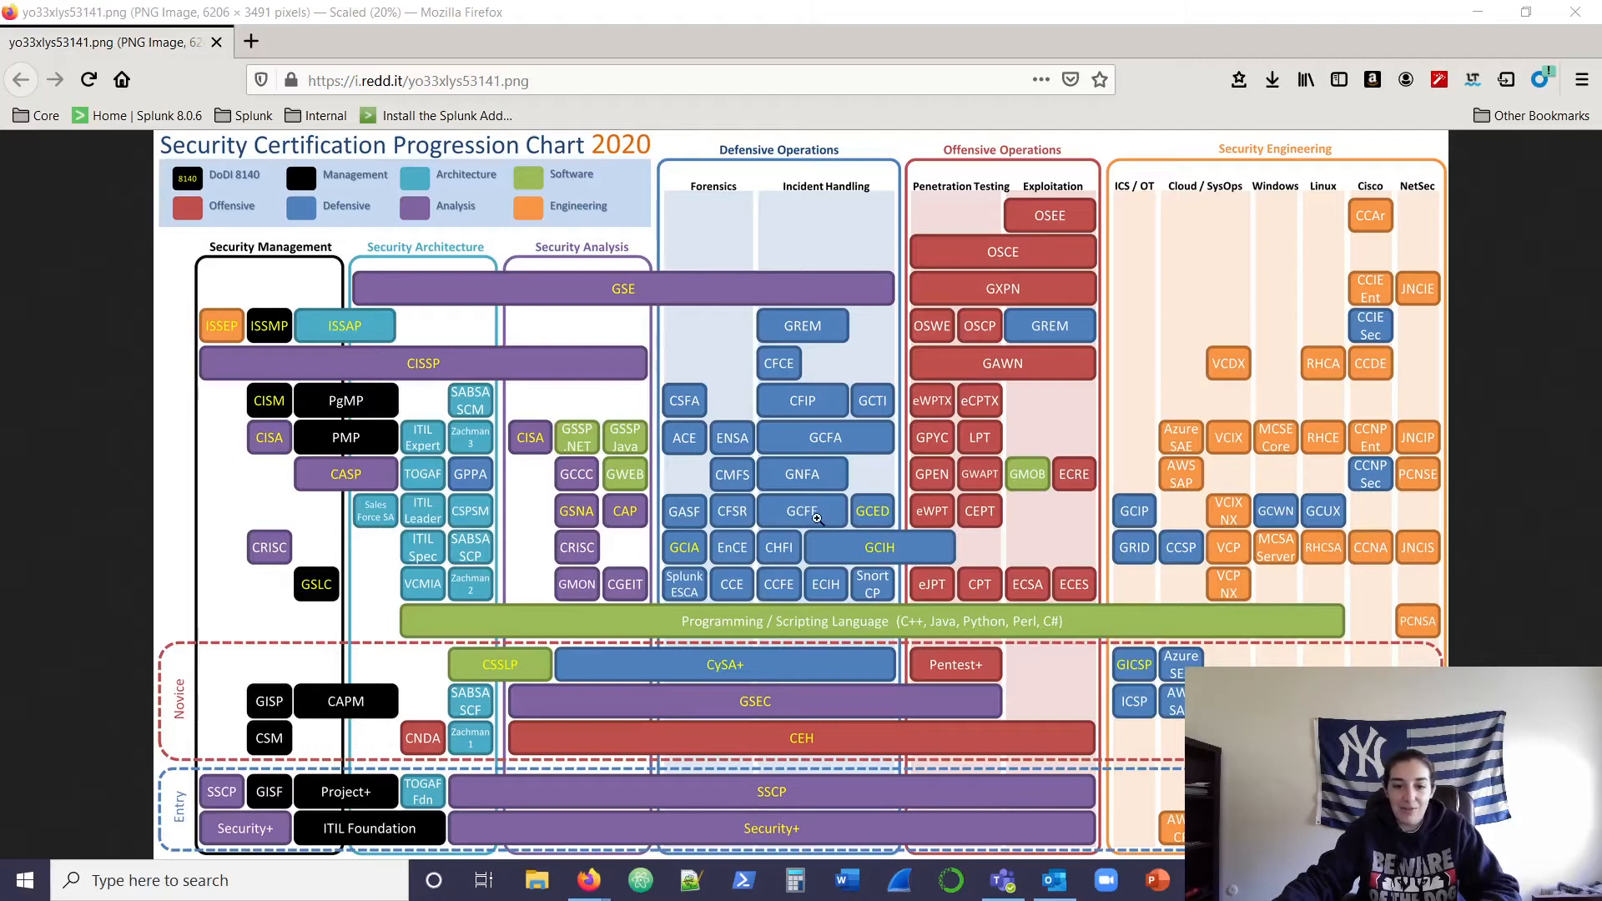
pyautogui.moveTo(841, 518)
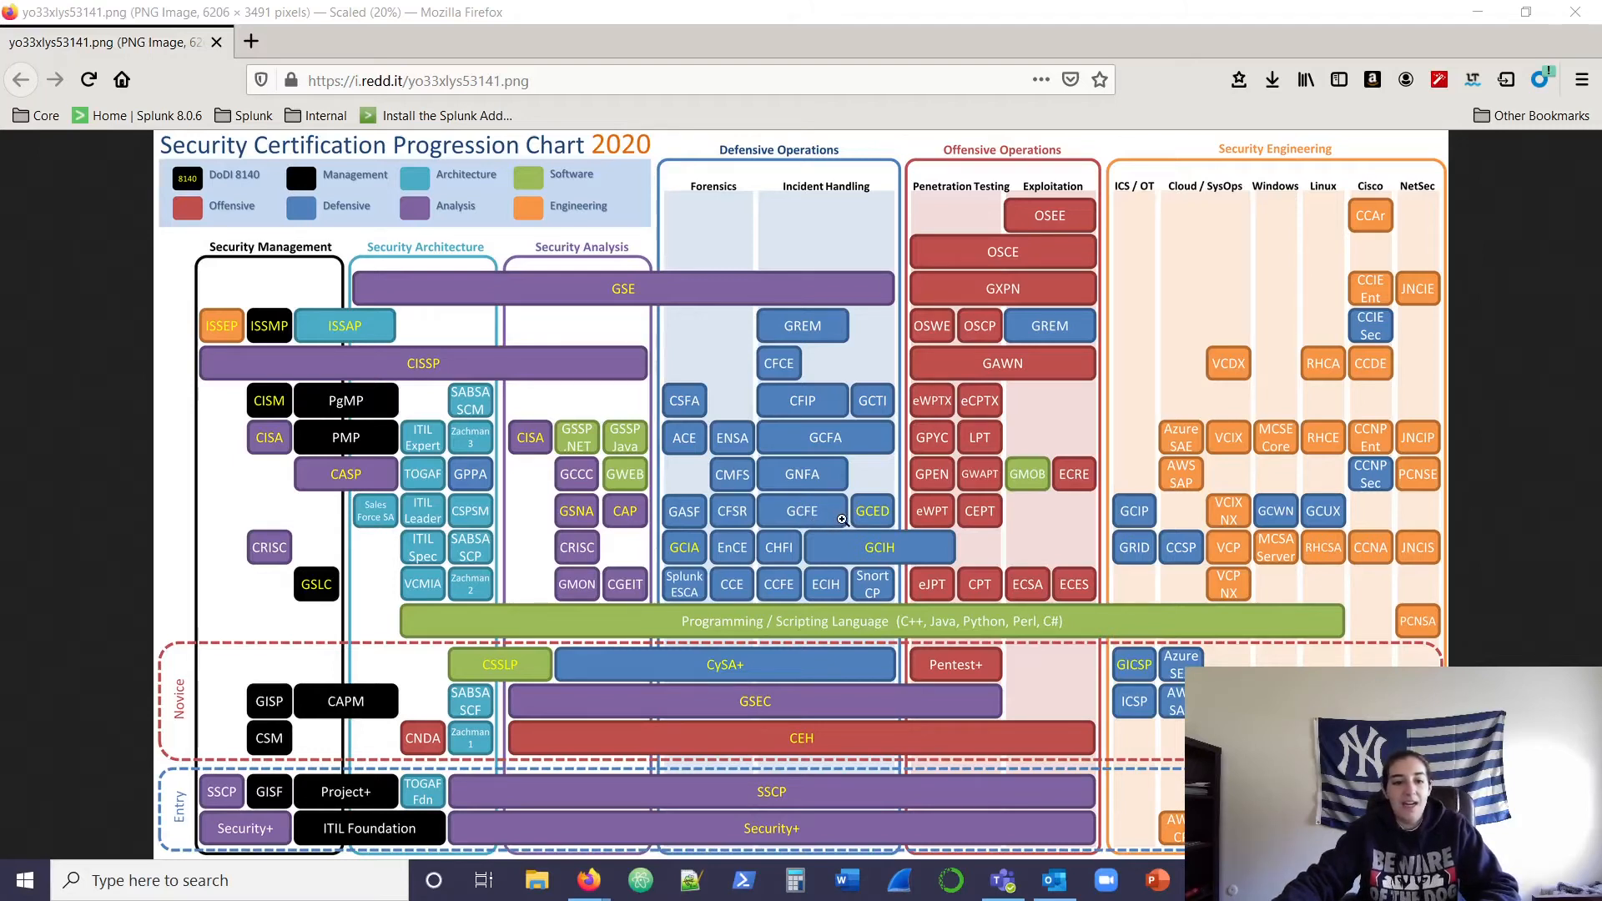
pyautogui.moveTo(461, 373)
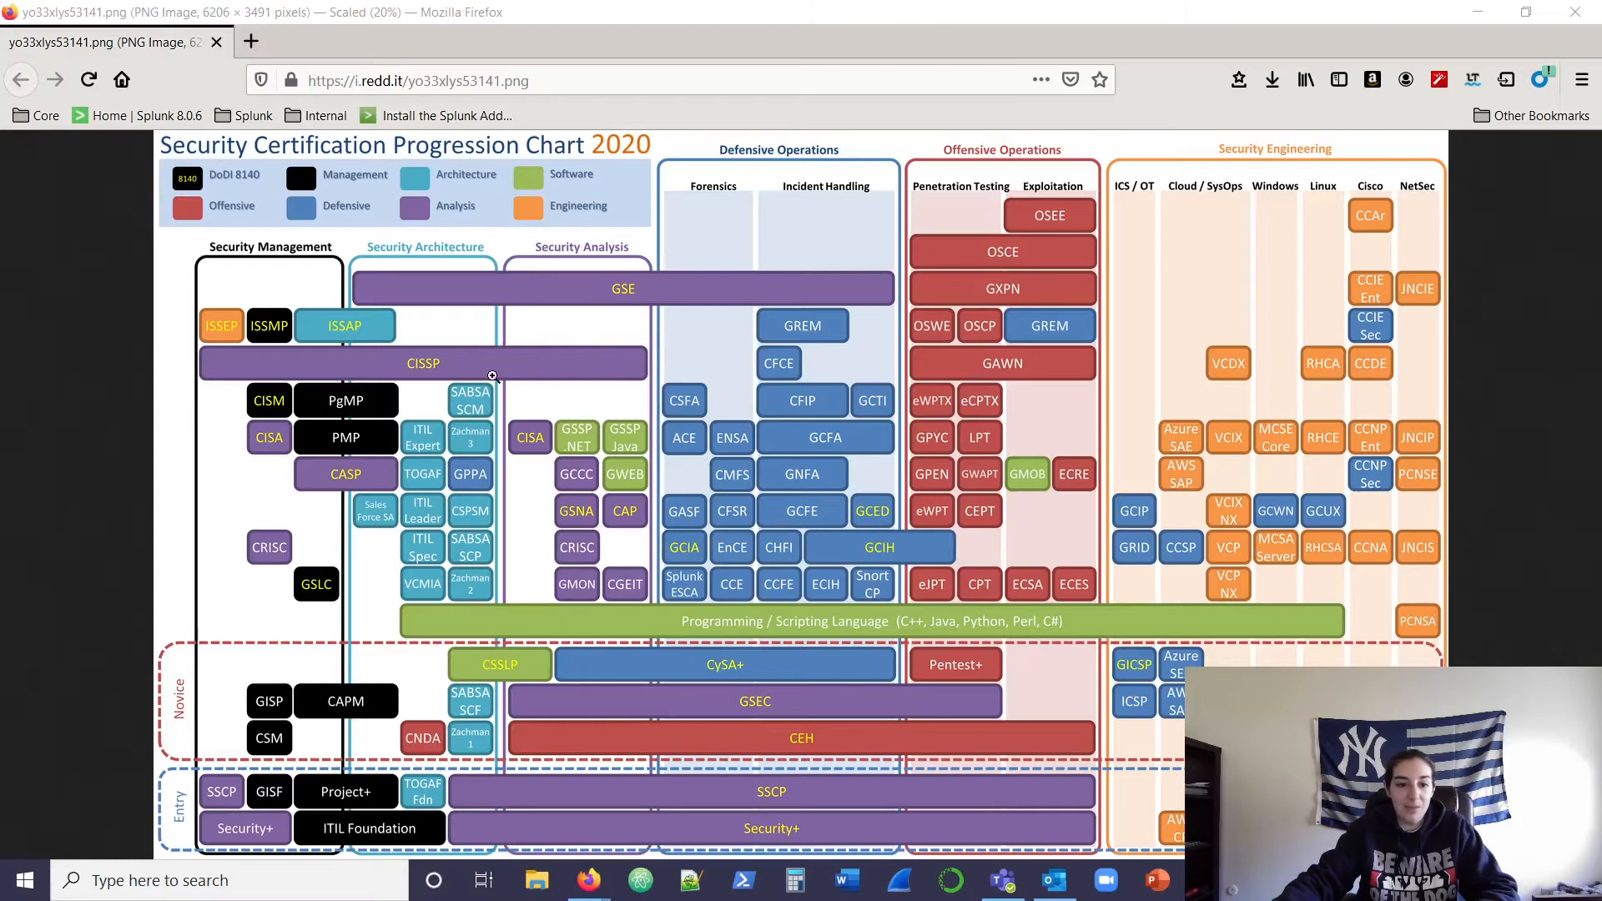
pyautogui.moveTo(681, 359)
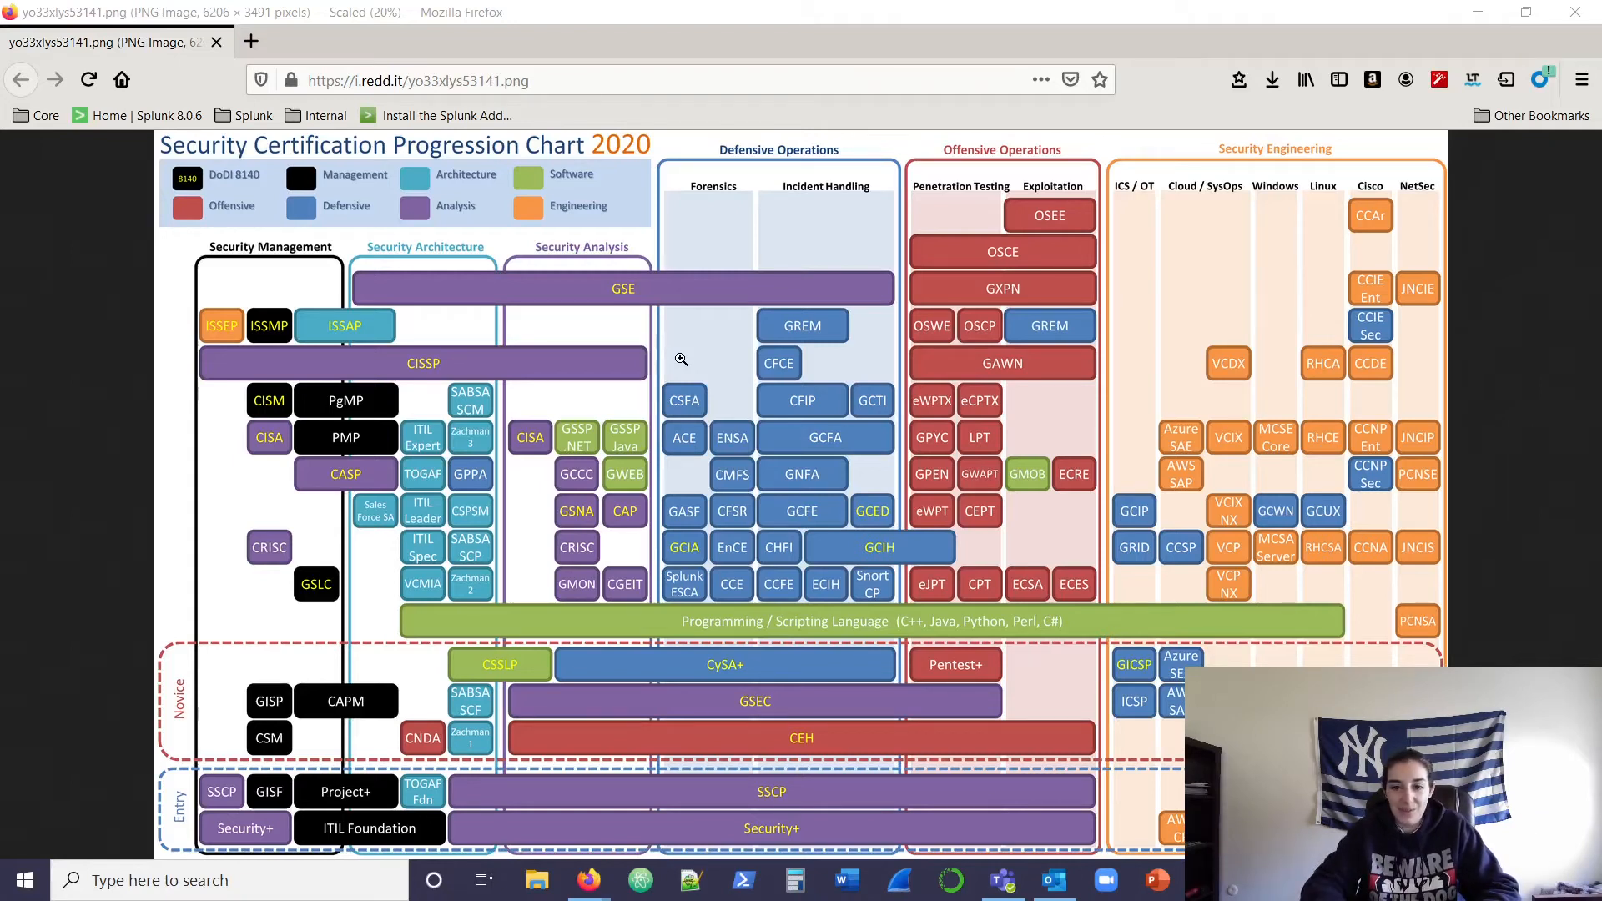
pyautogui.moveTo(665, 434)
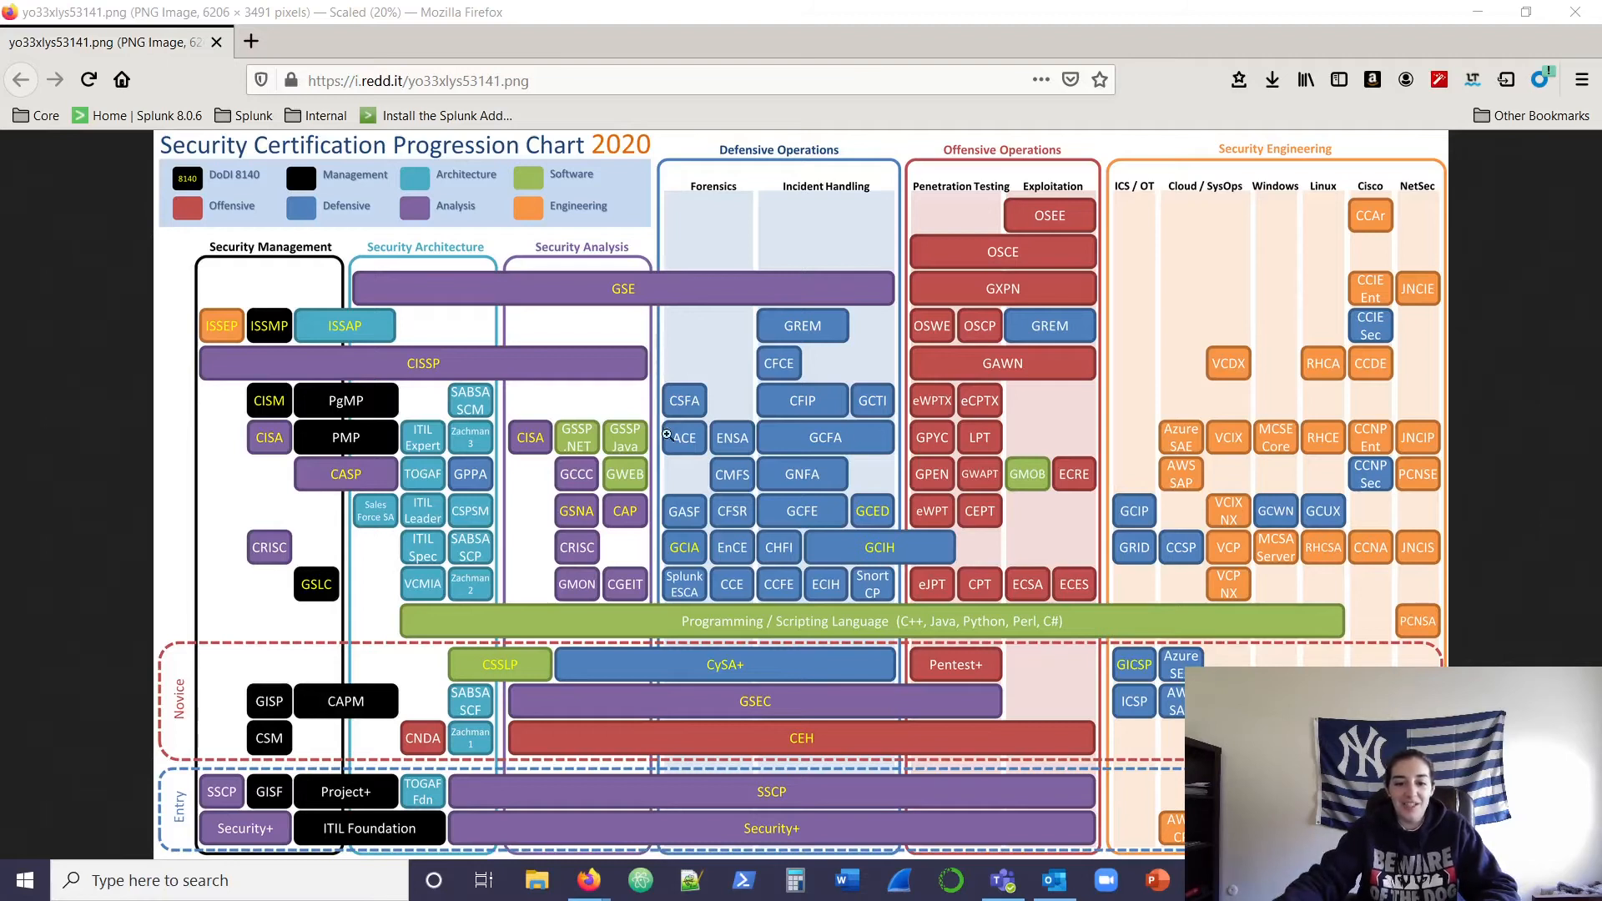
pyautogui.moveTo(690, 601)
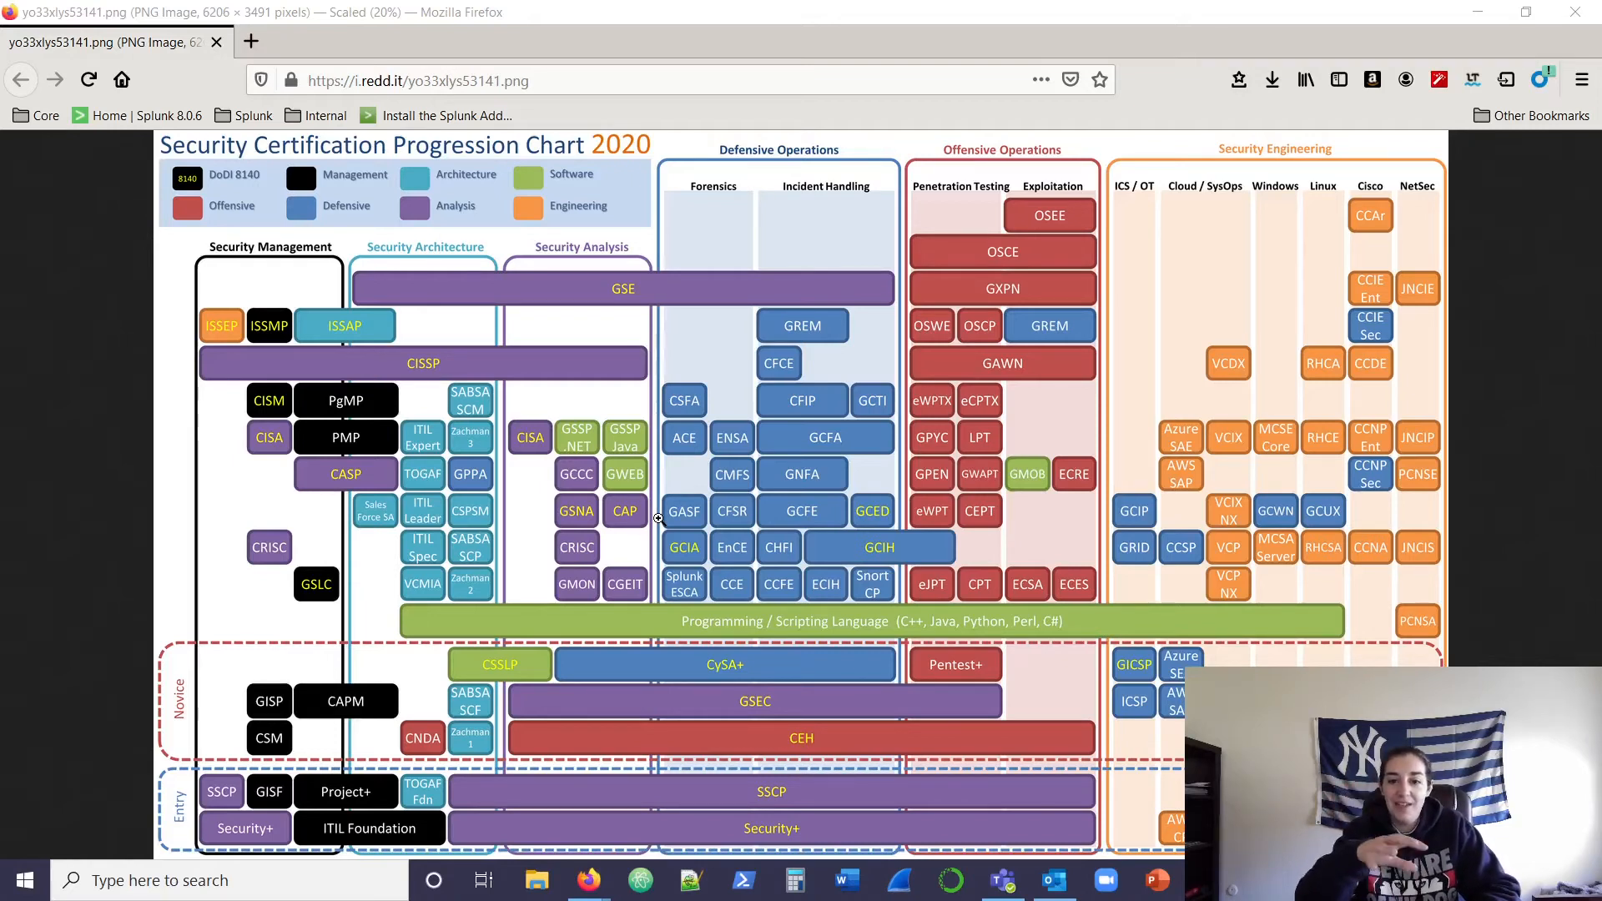
pyautogui.moveTo(470, 301)
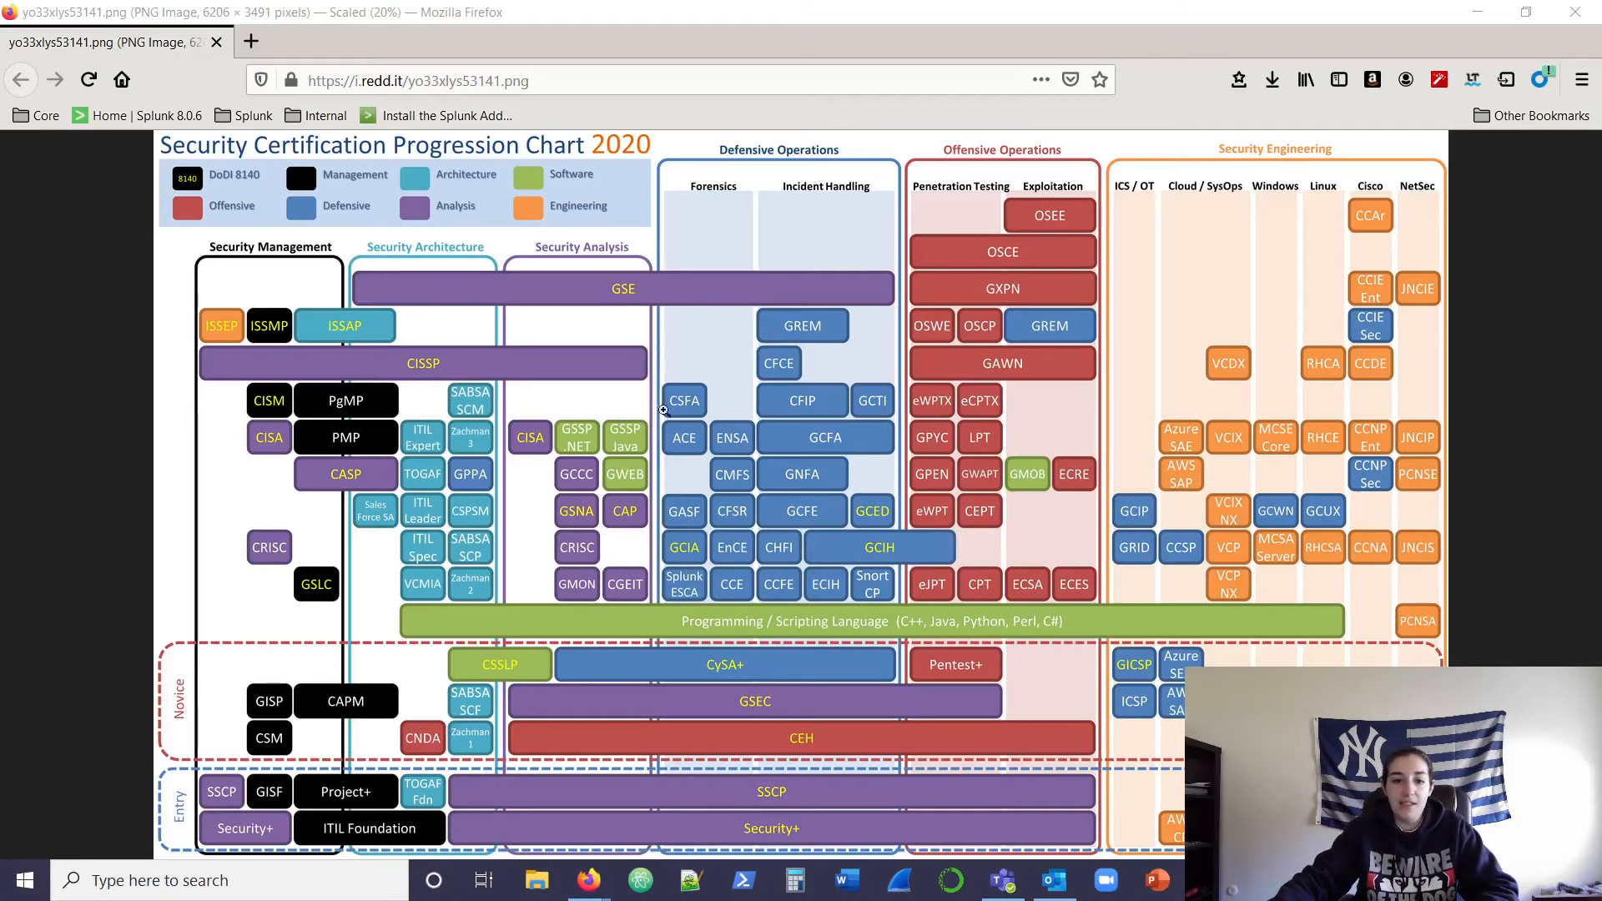
pyautogui.moveTo(1138, 174)
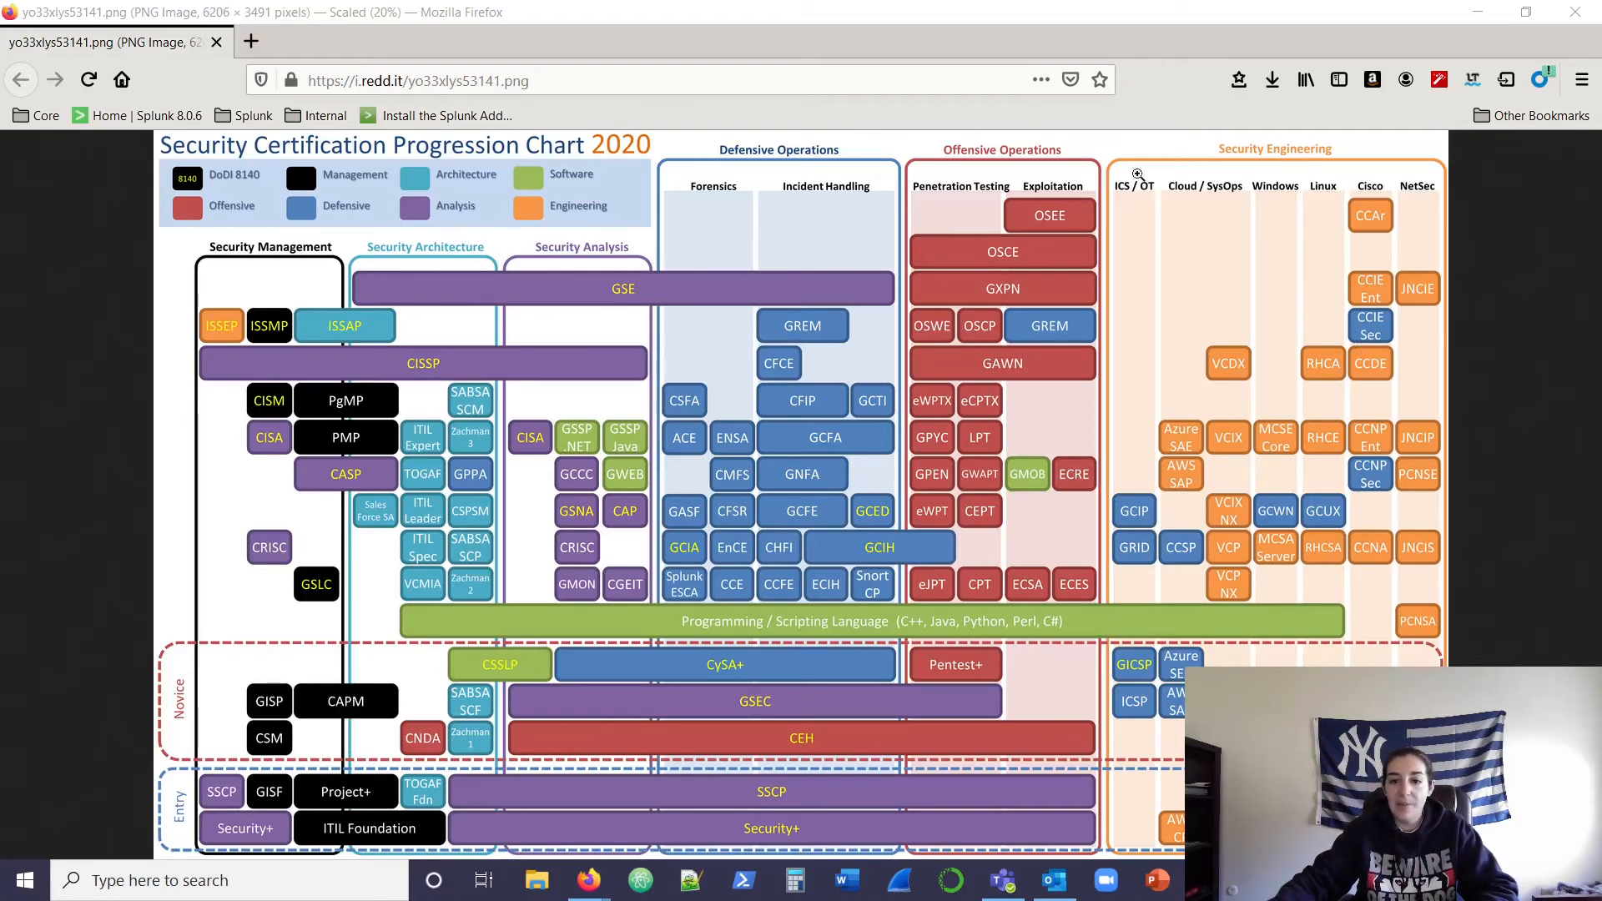
pyautogui.moveTo(616, 453)
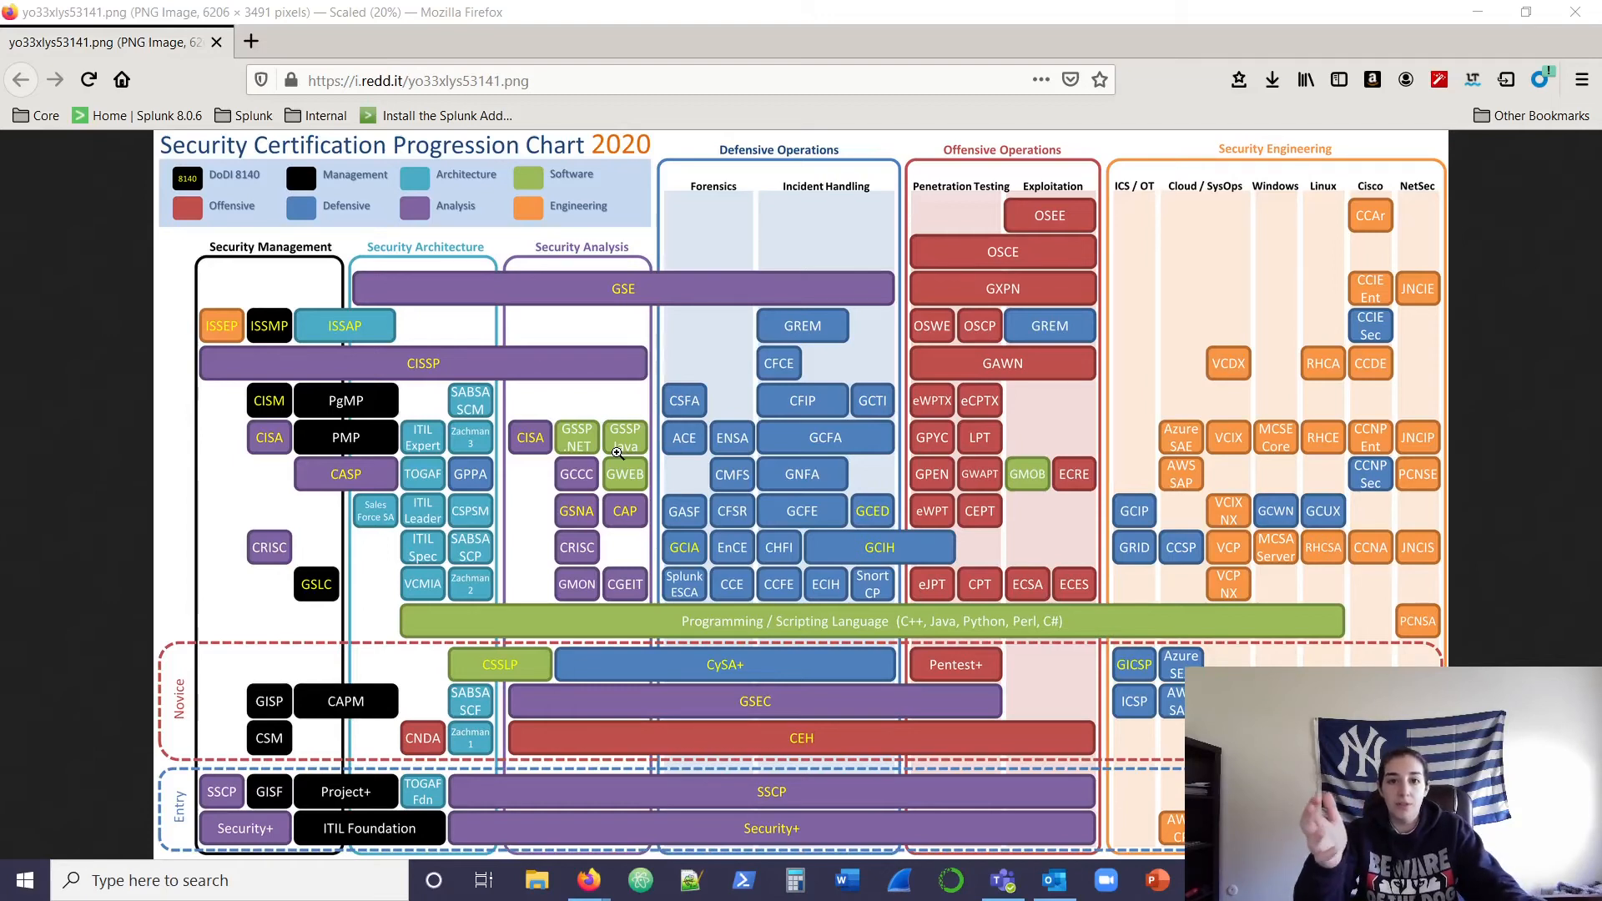
pyautogui.moveTo(898, 267)
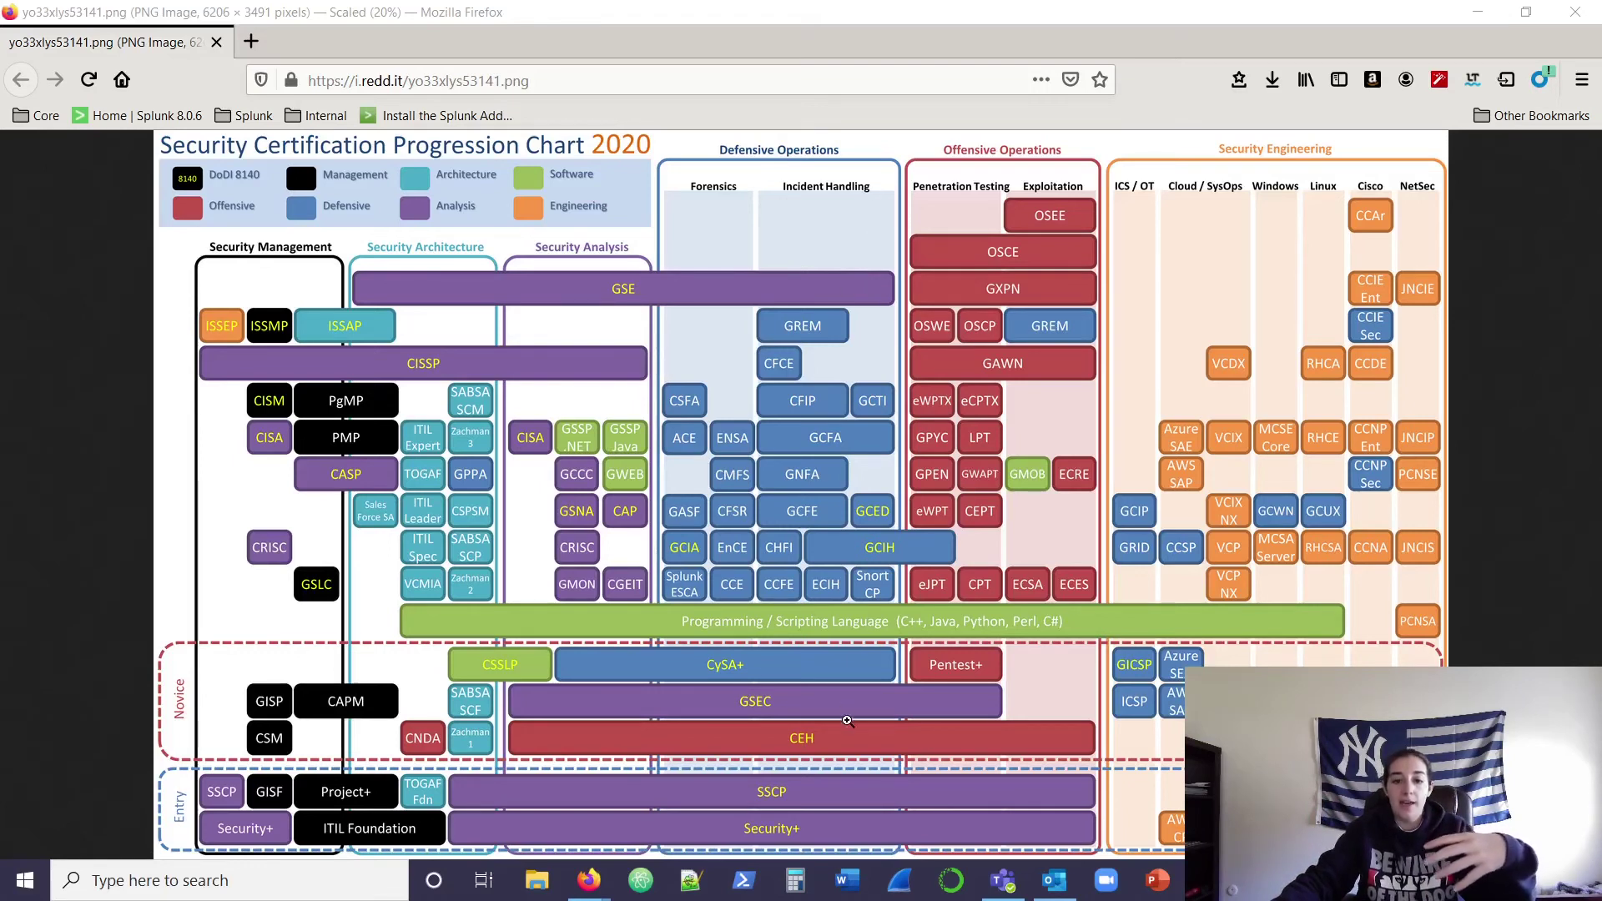
pyautogui.moveTo(707, 400)
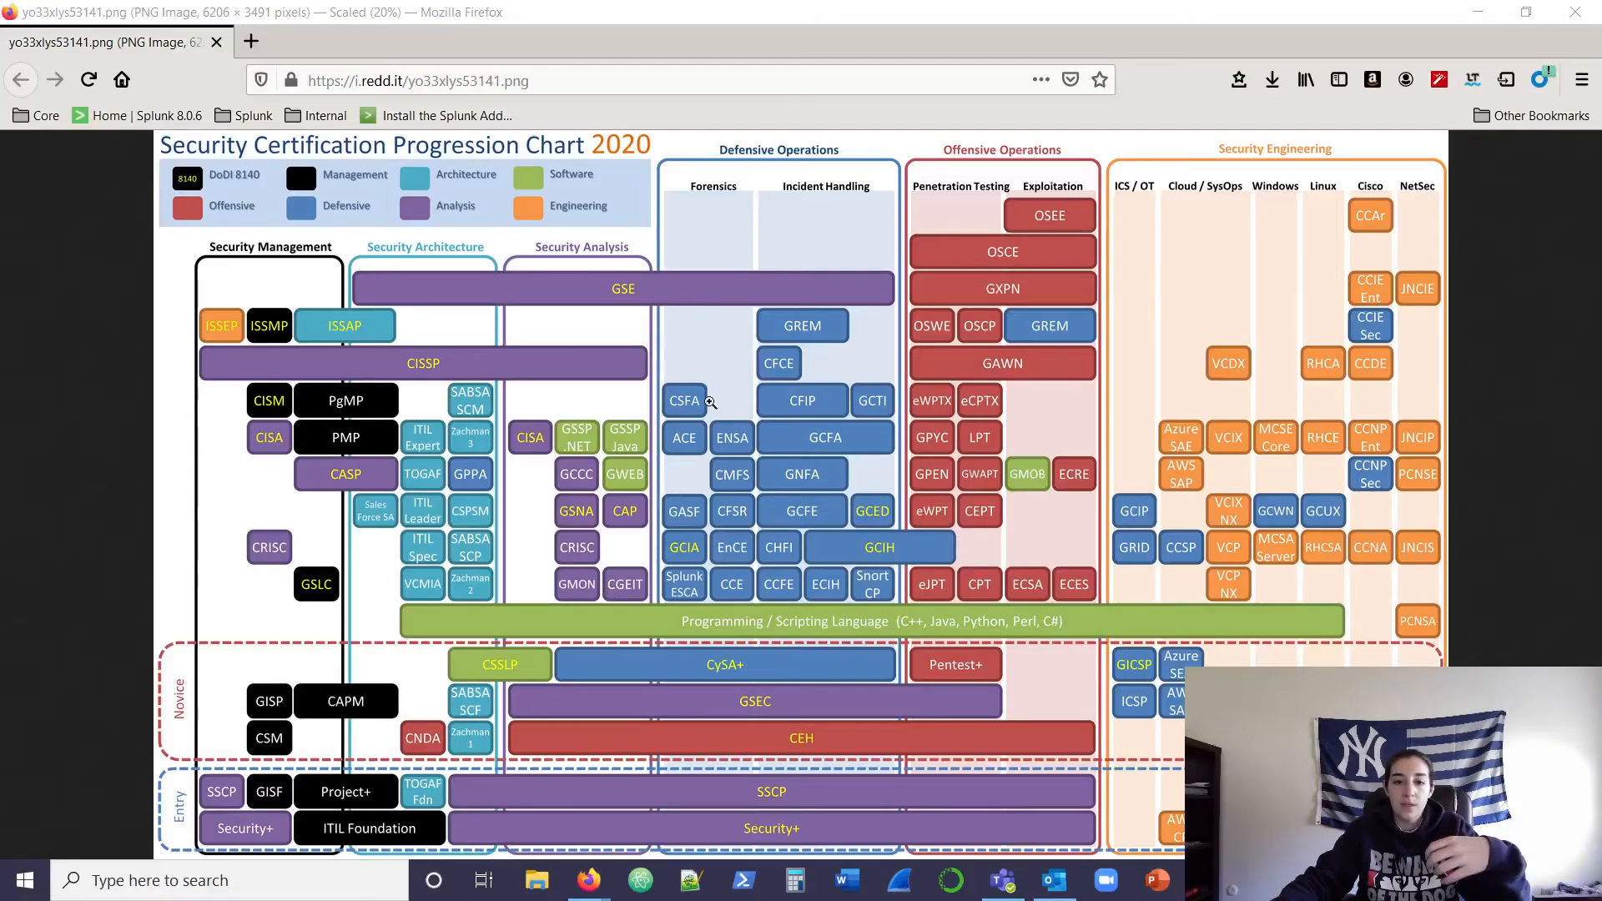
pyautogui.moveTo(820, 149)
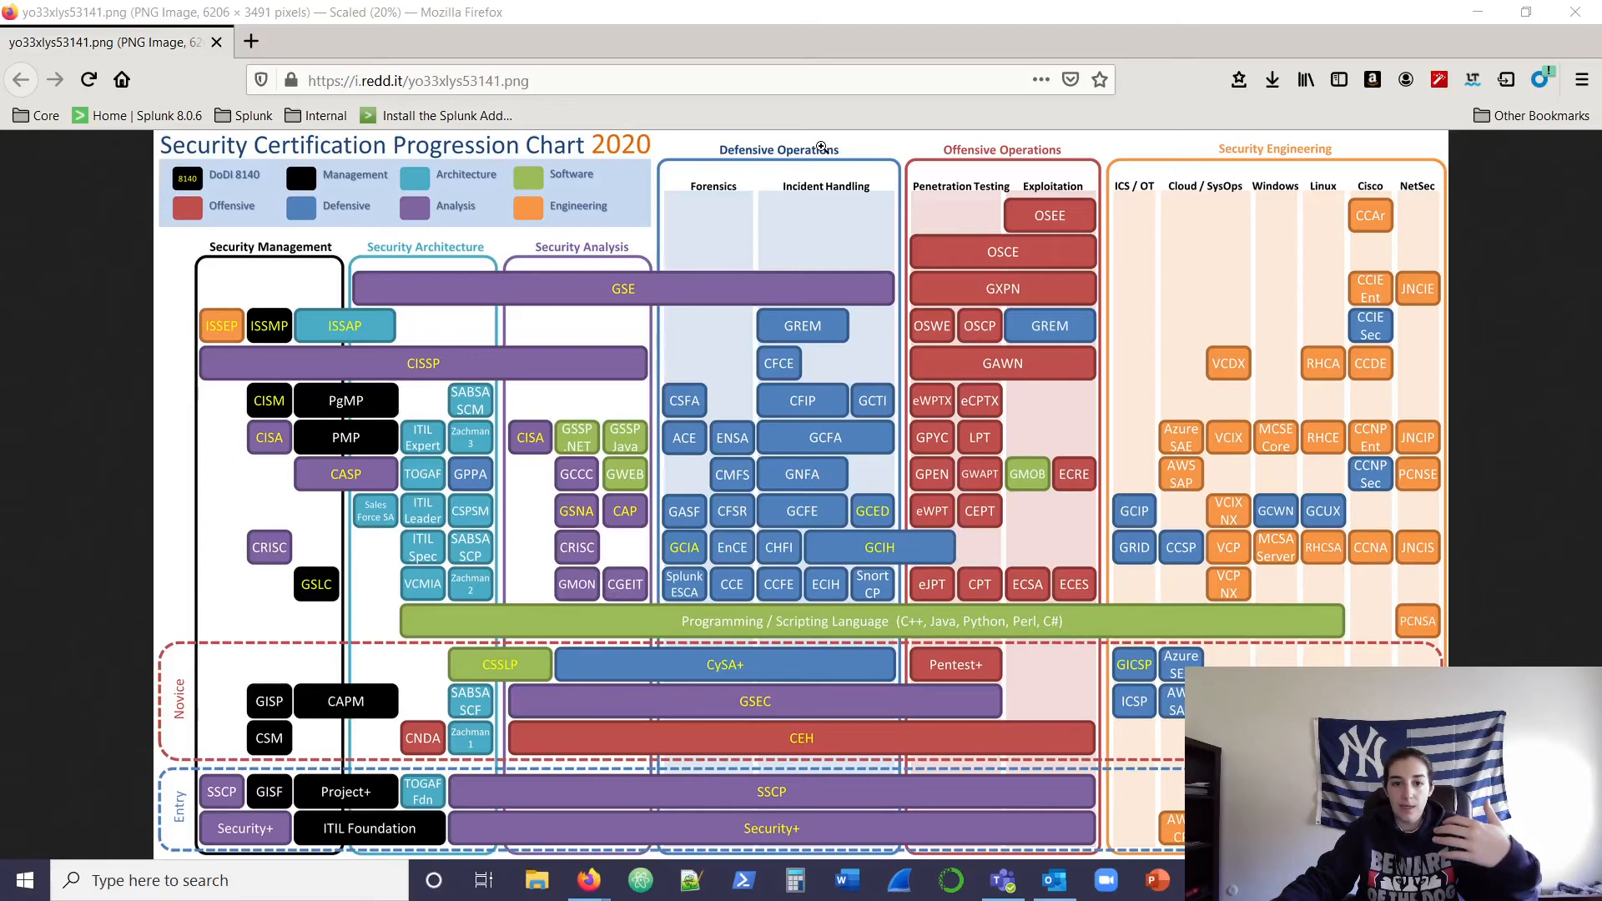
pyautogui.moveTo(875, 246)
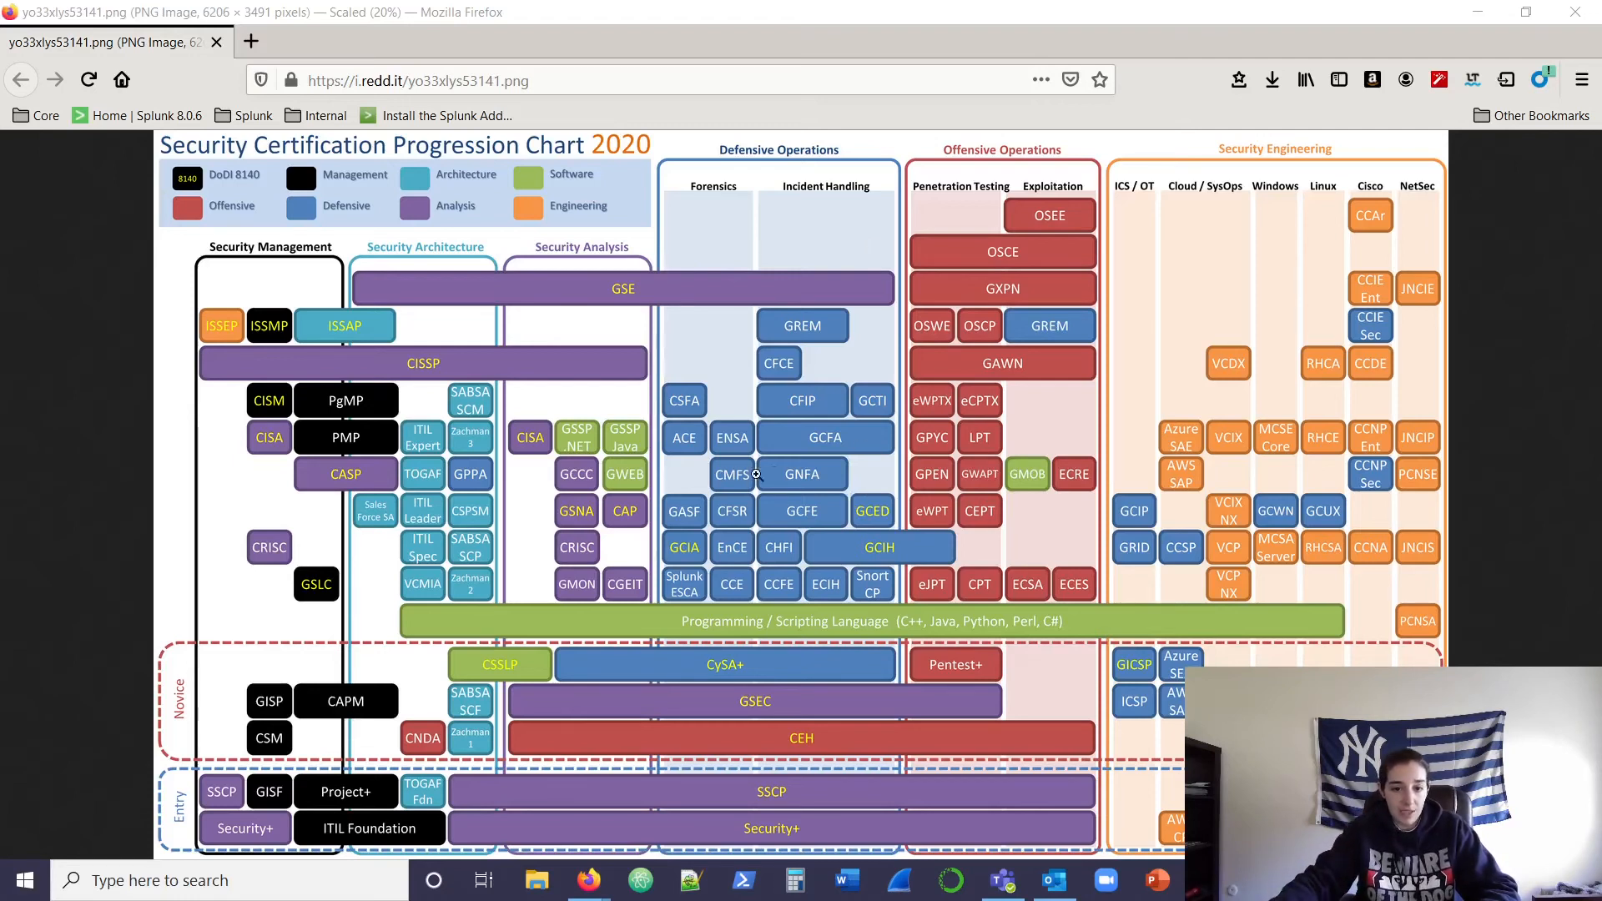
pyautogui.moveTo(828, 521)
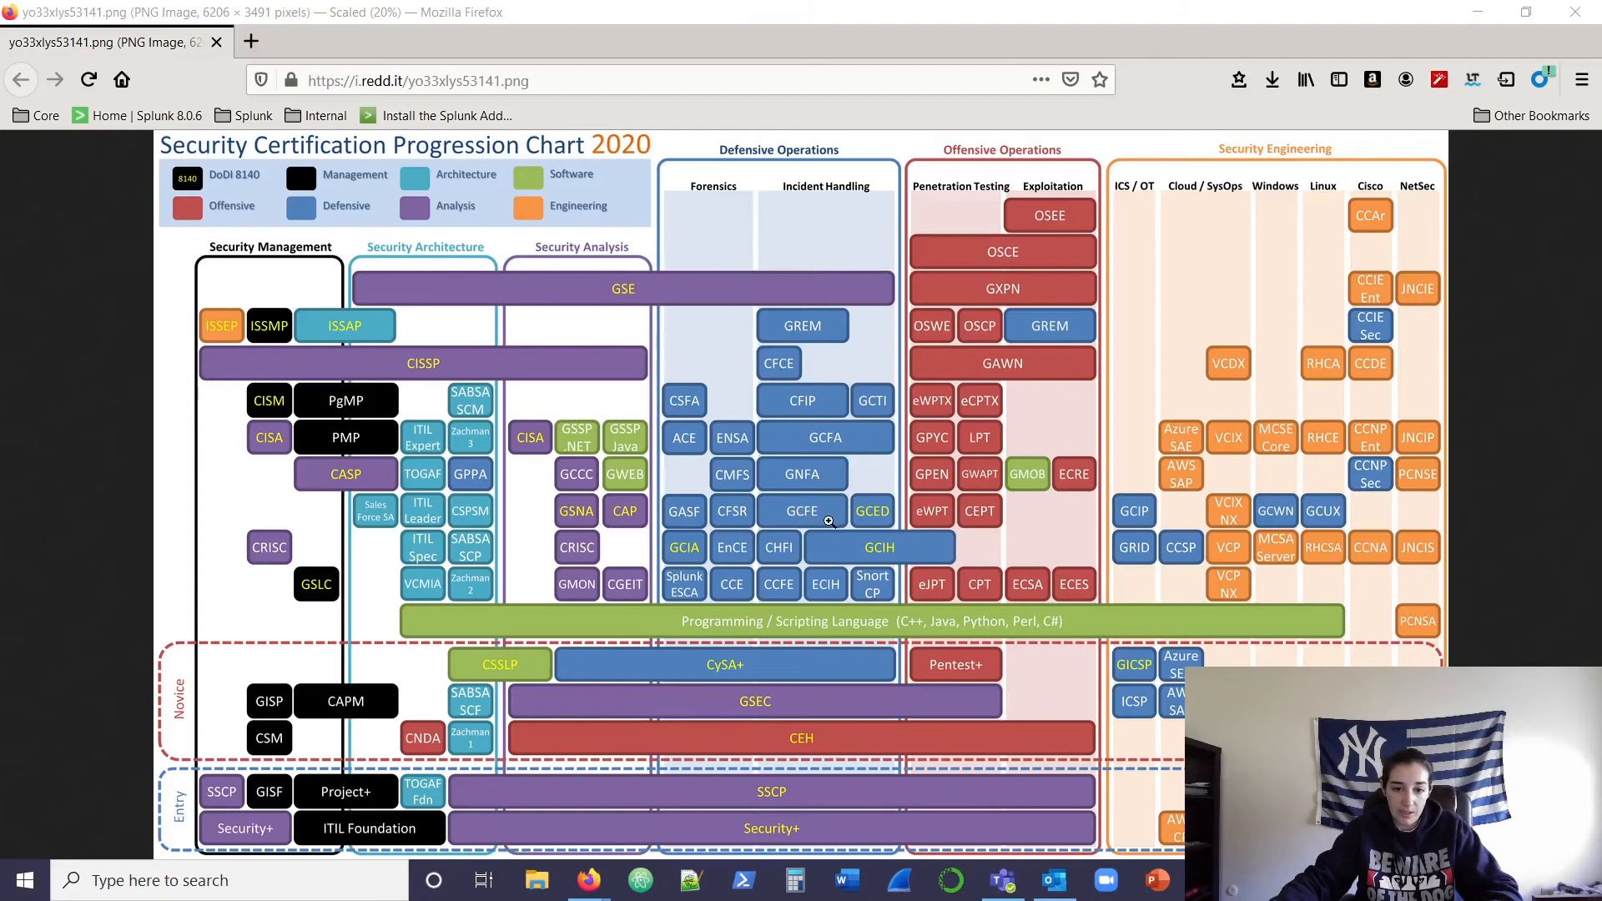
pyautogui.moveTo(846, 499)
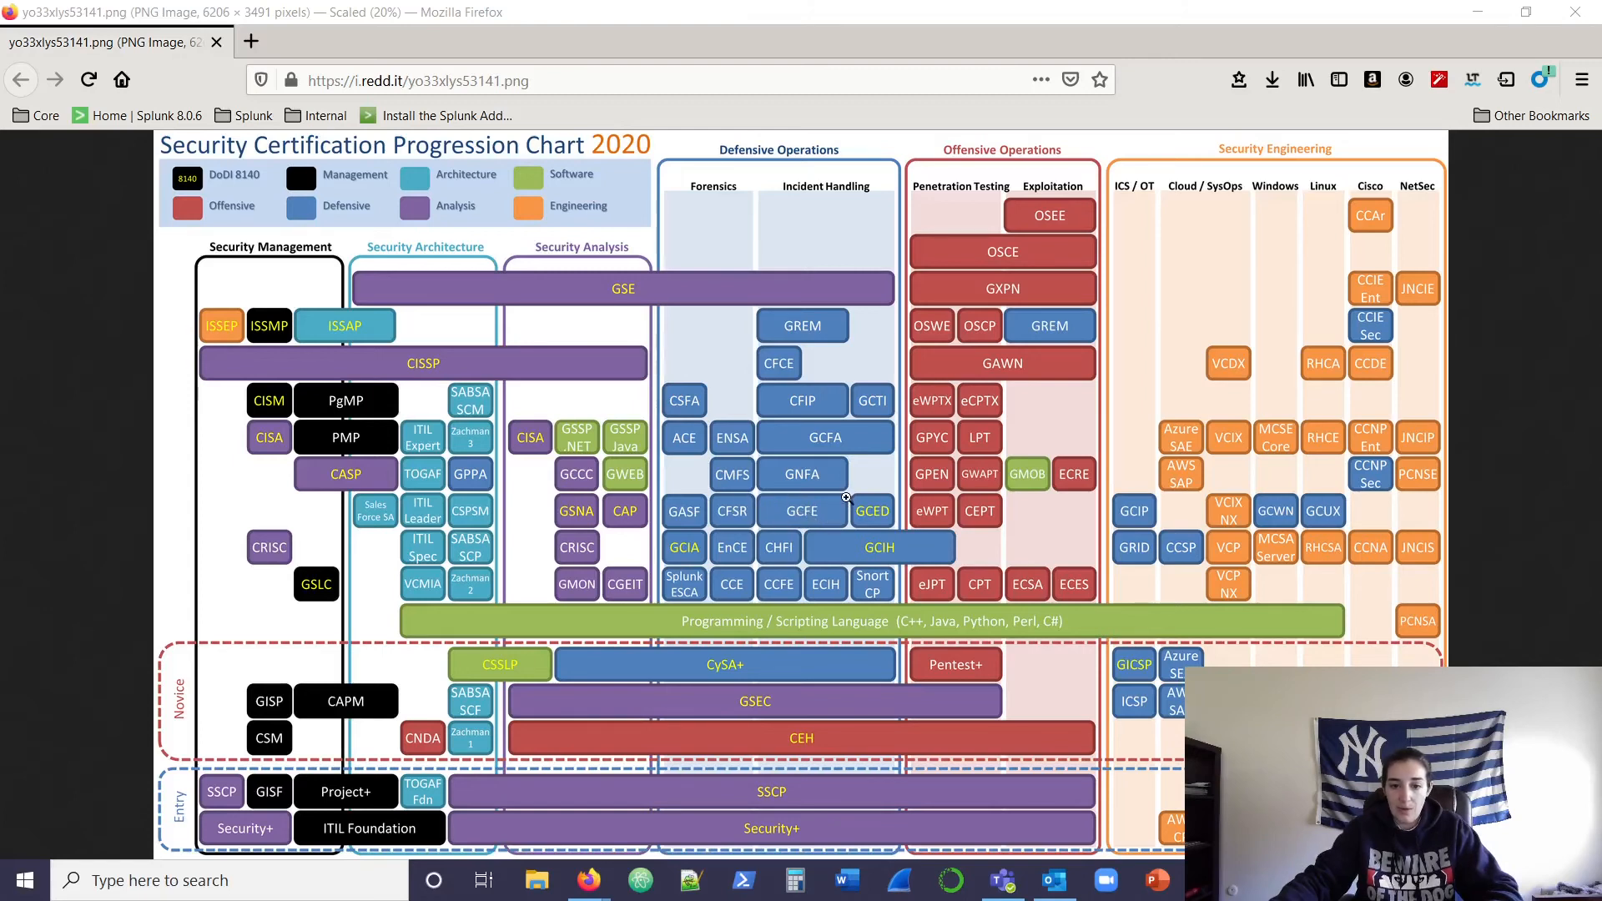
pyautogui.moveTo(813, 213)
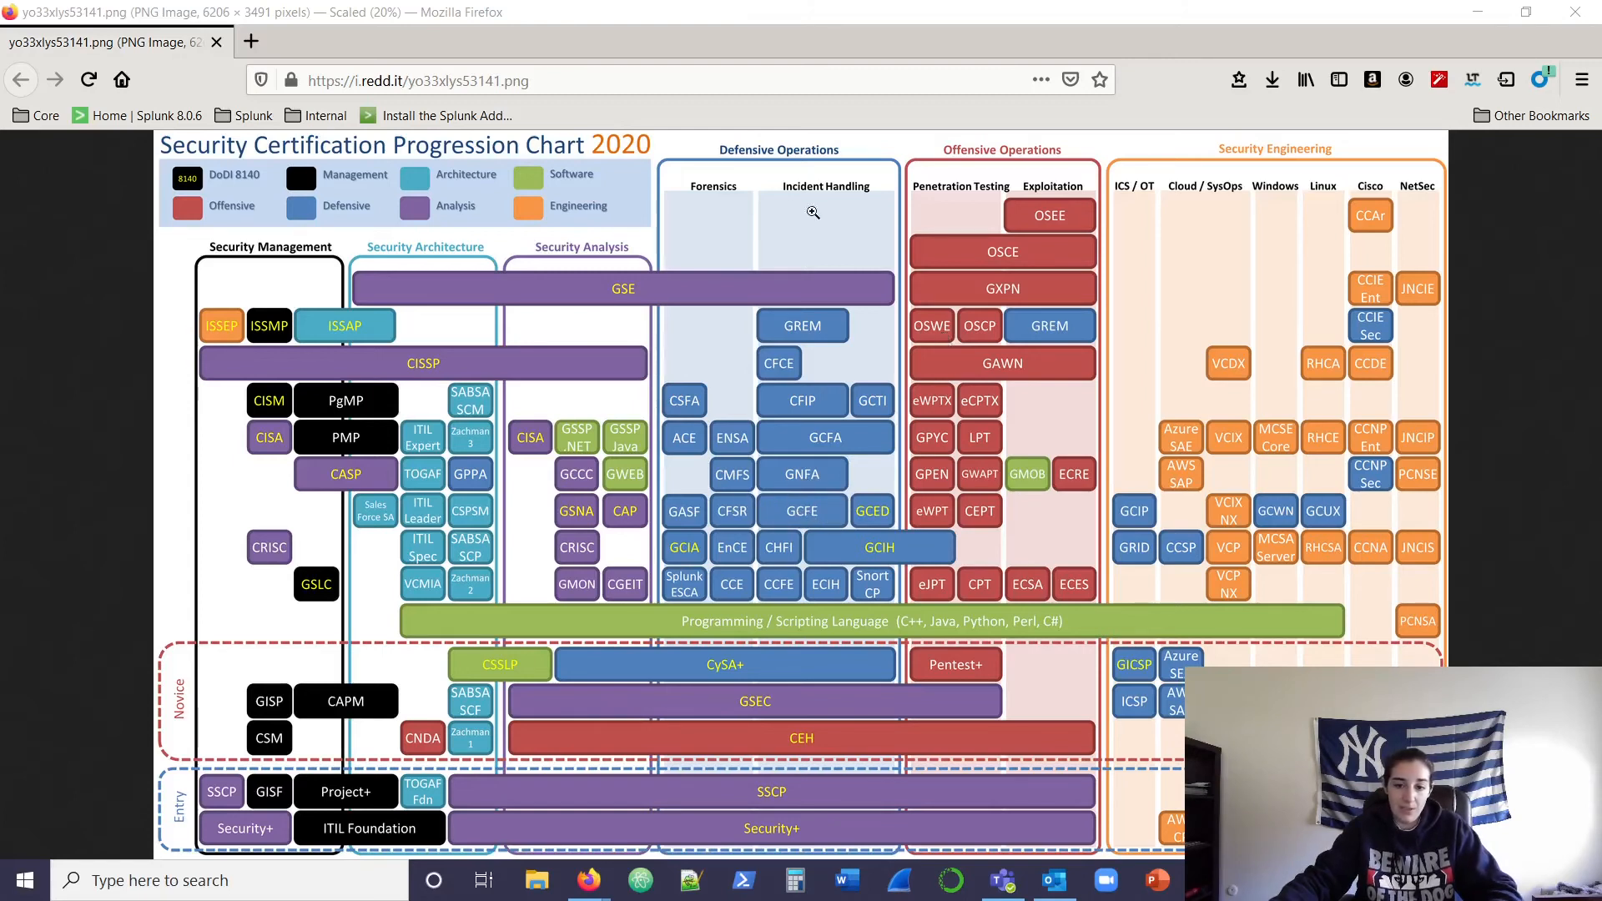
pyautogui.moveTo(1132, 550)
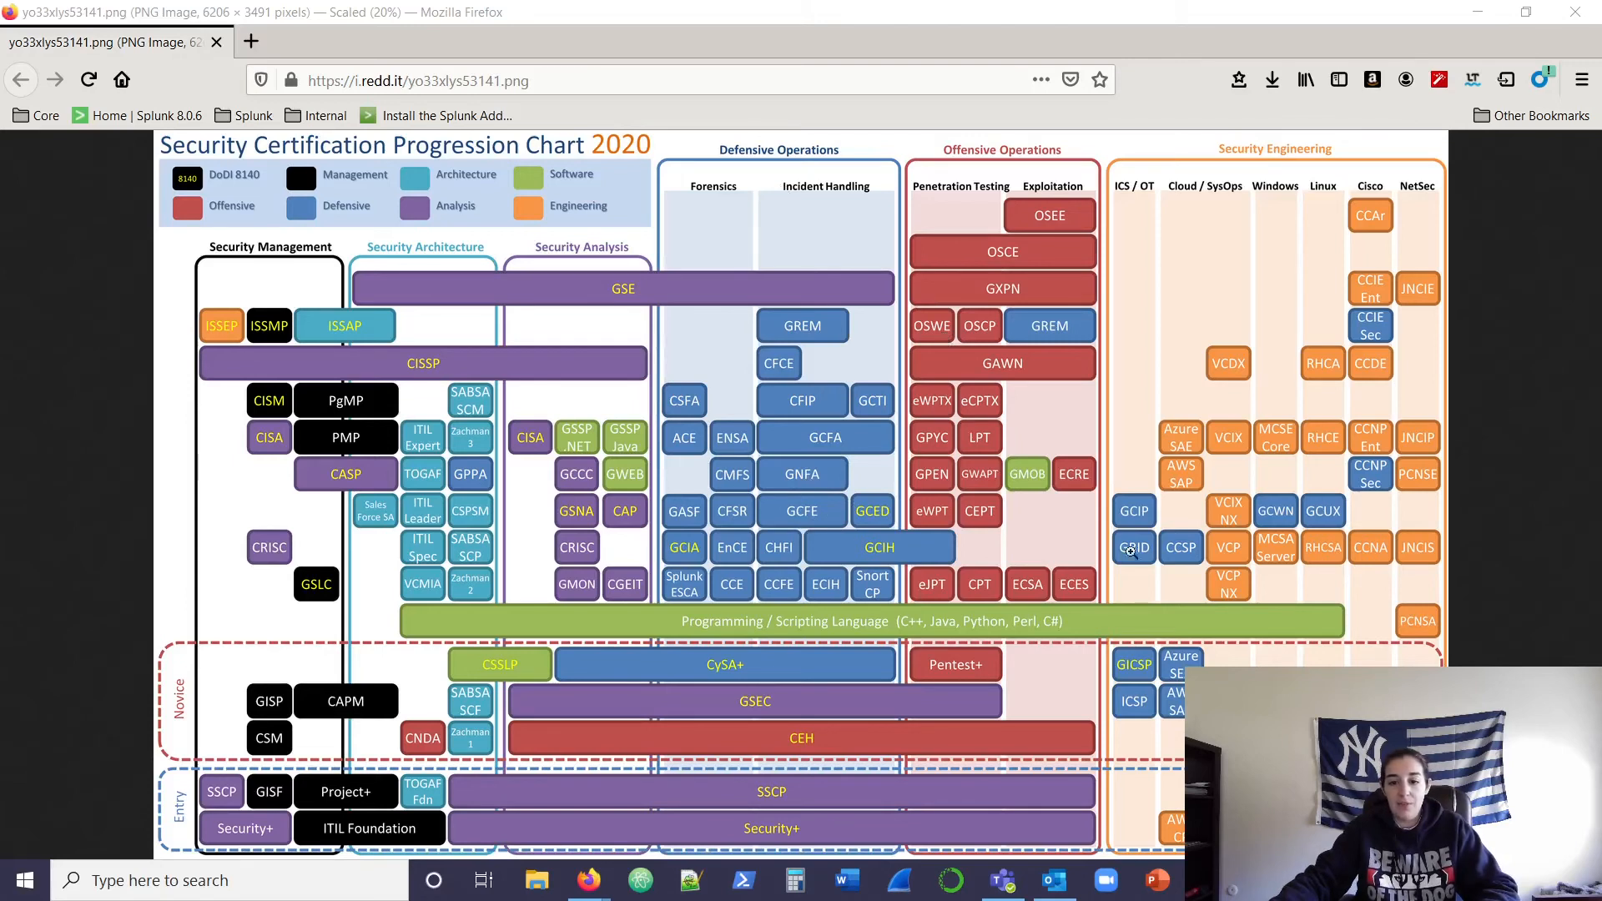
pyautogui.moveTo(731, 387)
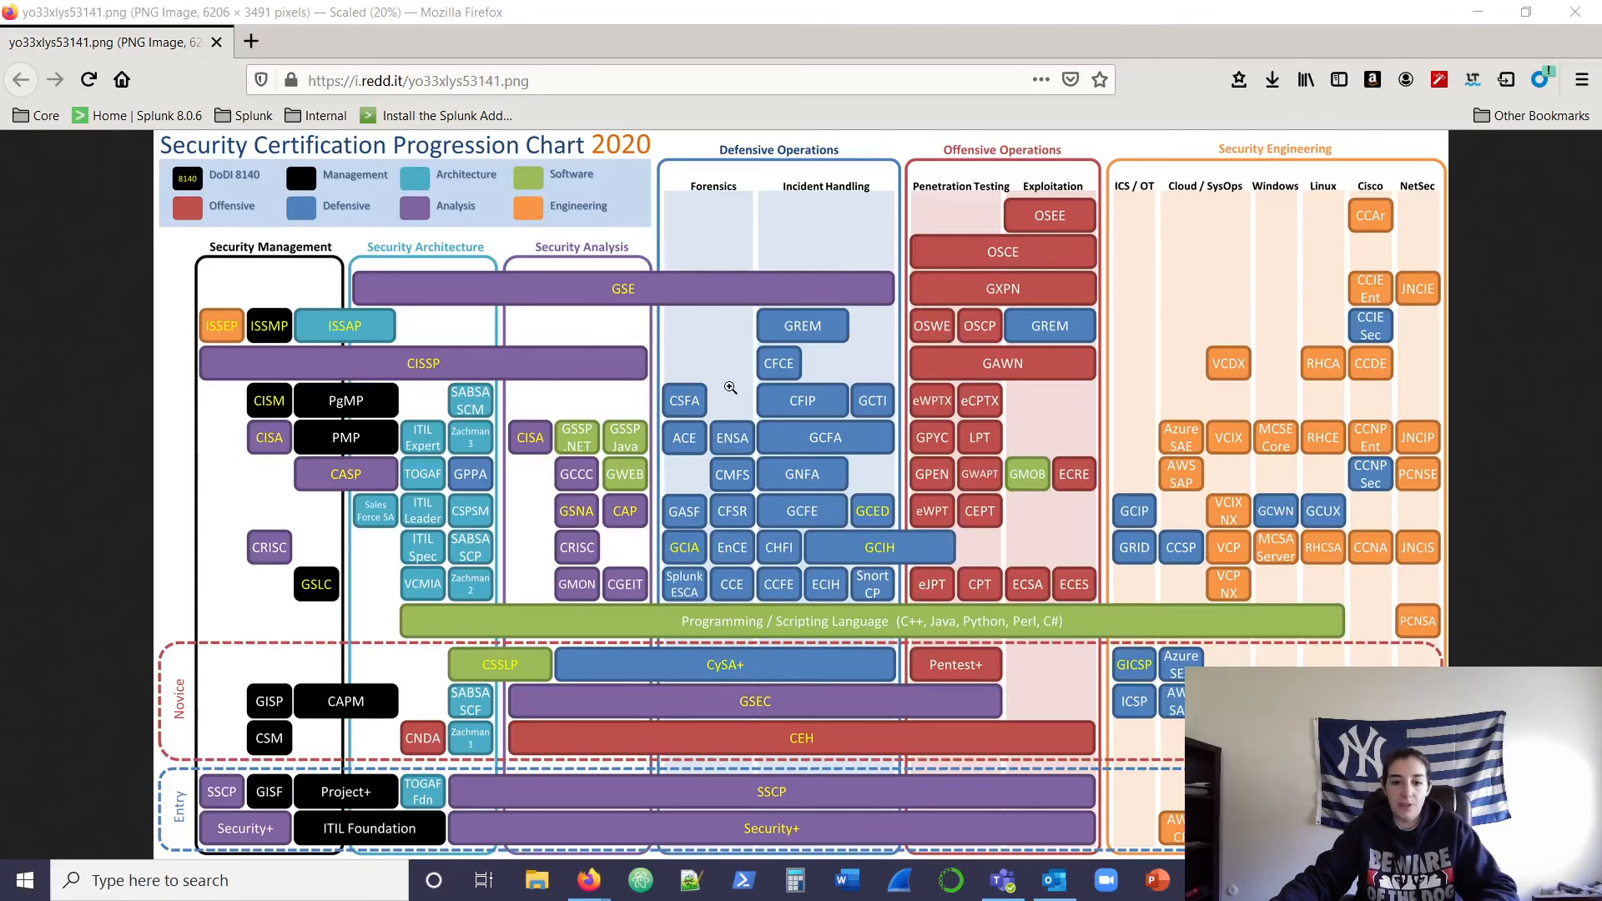